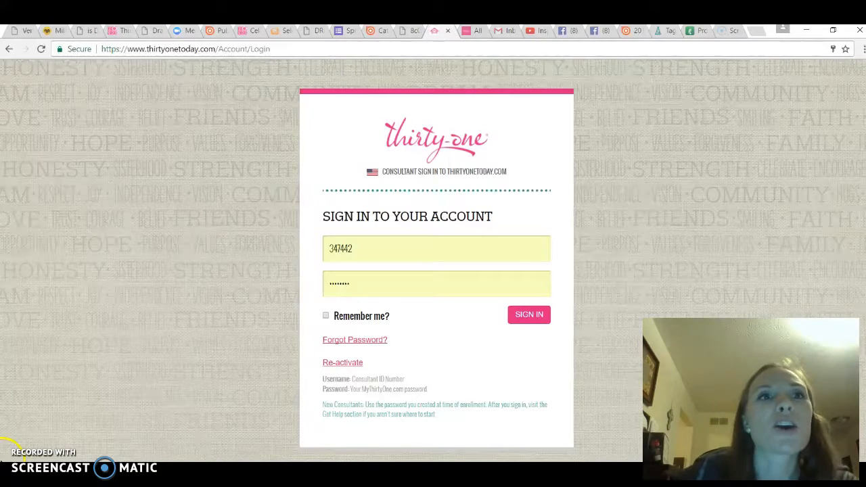
mouse_move(192, 70)
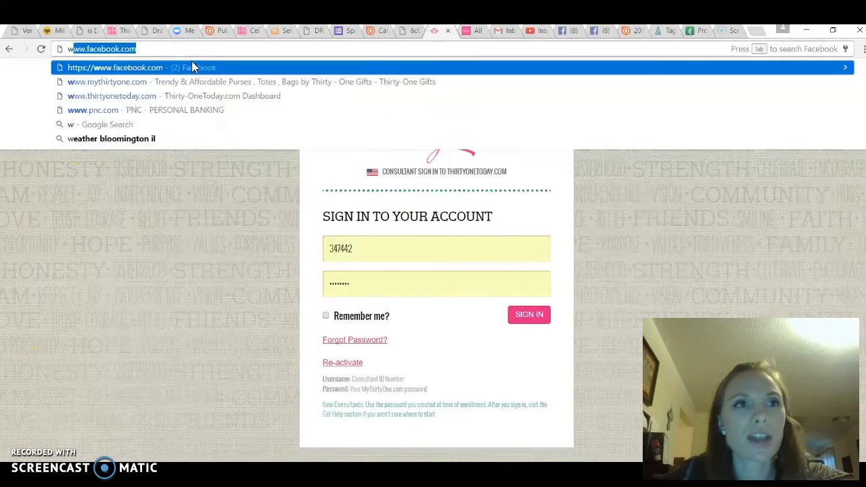
type("www.thirtyonetoday.com/Account/Login?ReturnUrl=%2F")
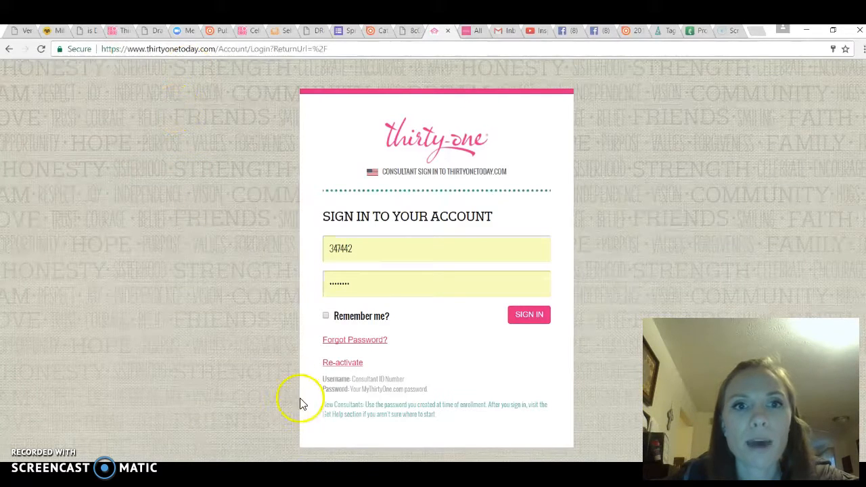
left_click(376, 249)
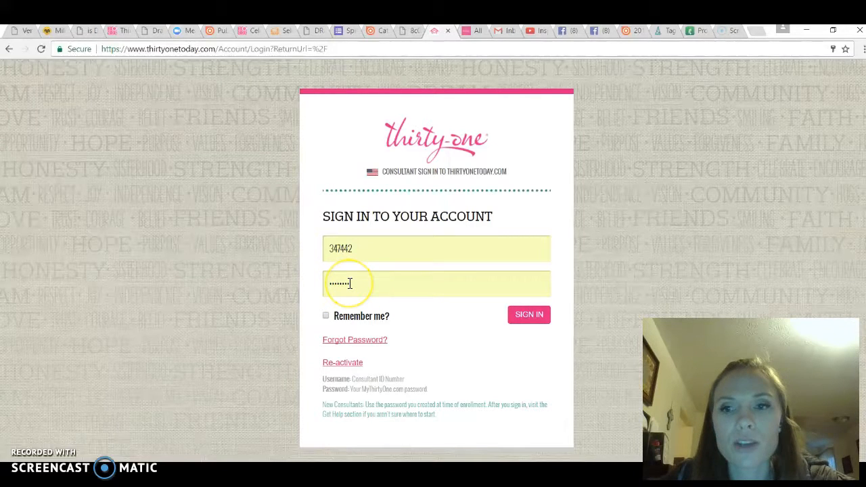
left_click(528, 314)
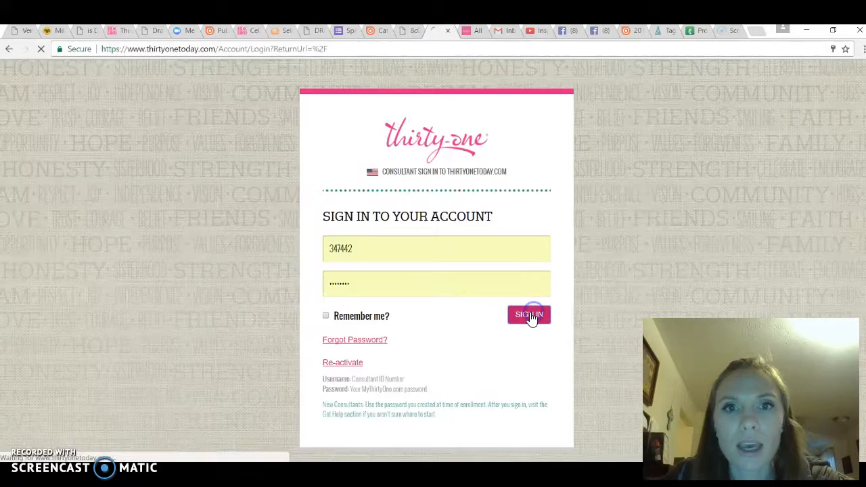
left_click(528, 313)
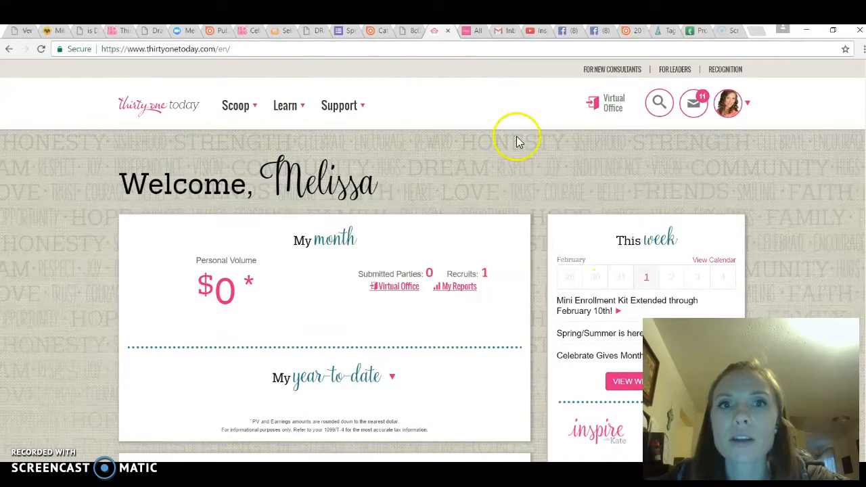
mouse_move(431, 138)
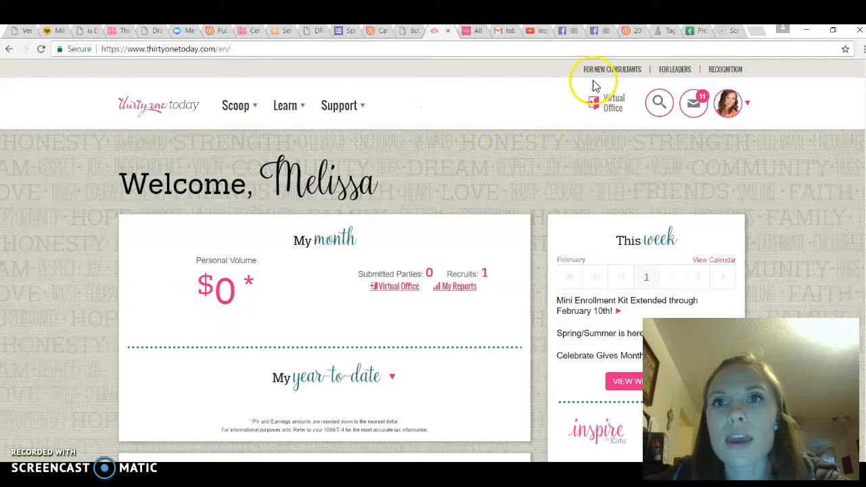
mouse_move(579, 77)
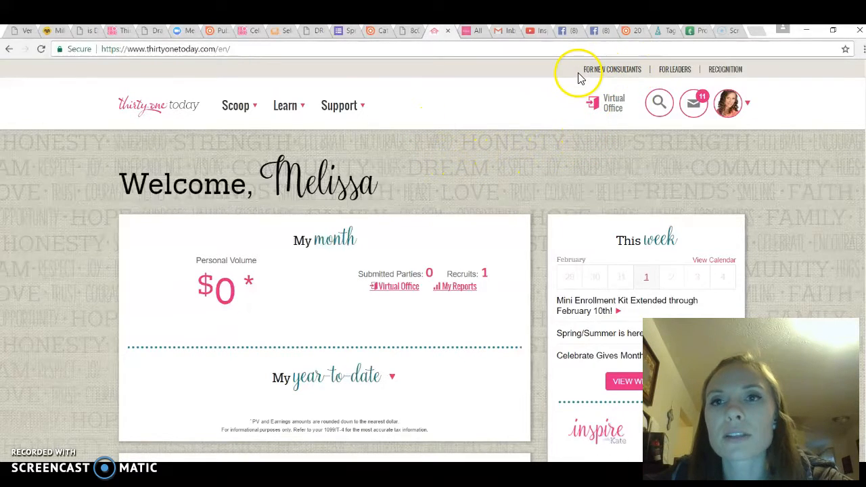
Step: View the For New Consultants page with enrollment kit videos and five getting-started steps
left_click(612, 69)
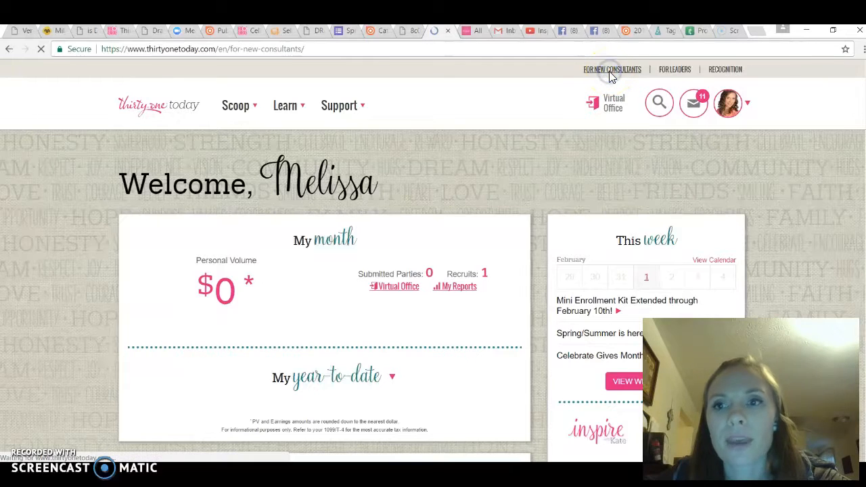
left_click(611, 69)
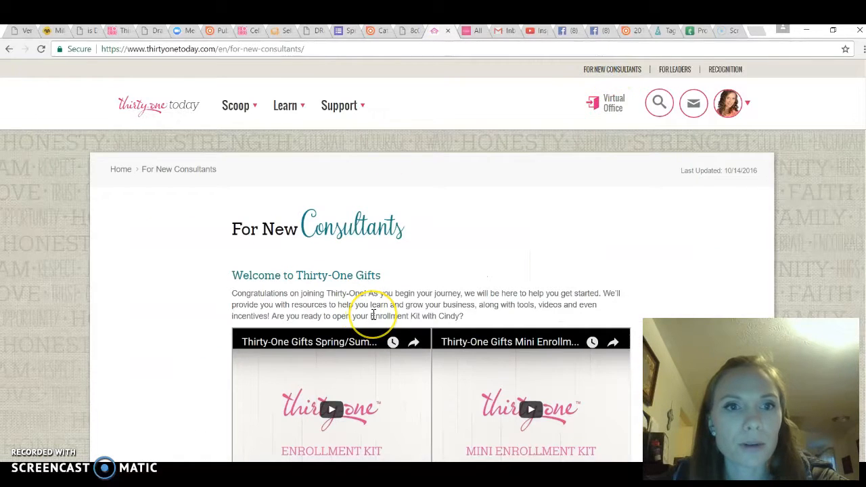
scroll("down", 3)
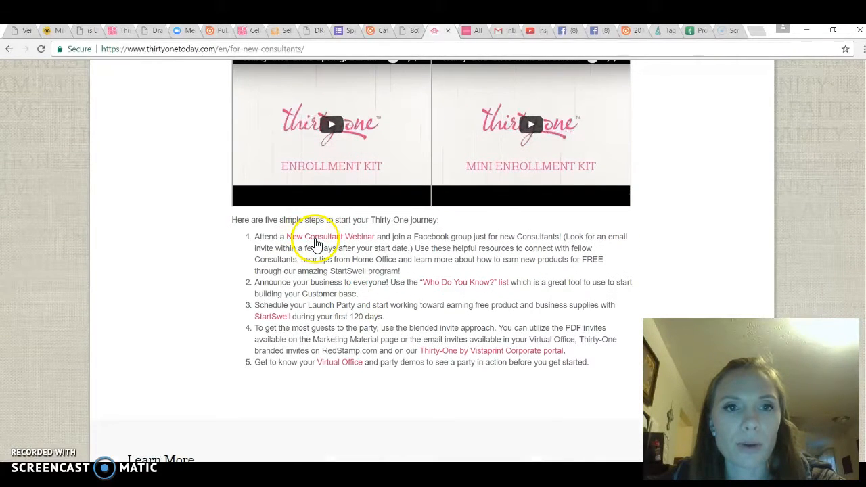
mouse_move(371, 242)
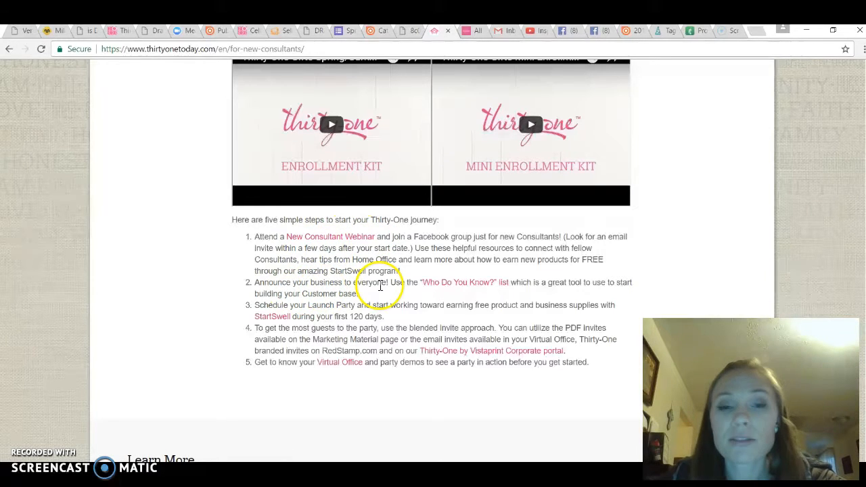
mouse_move(439, 282)
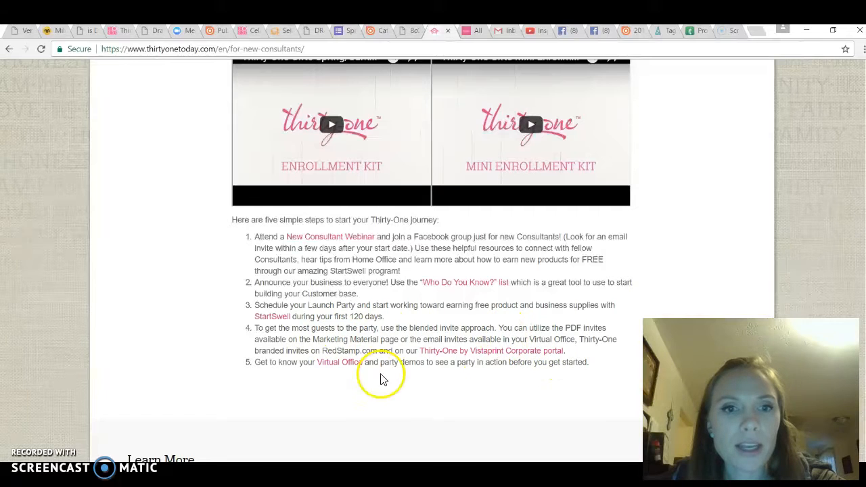
mouse_move(338, 362)
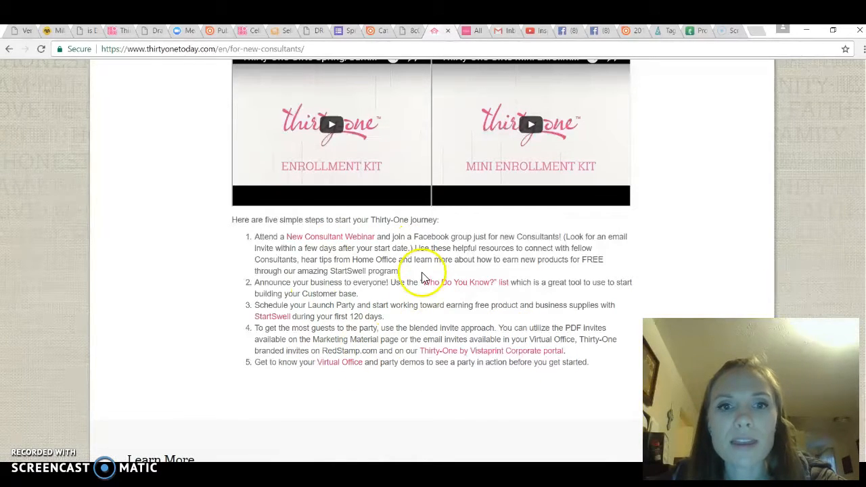
mouse_move(348, 246)
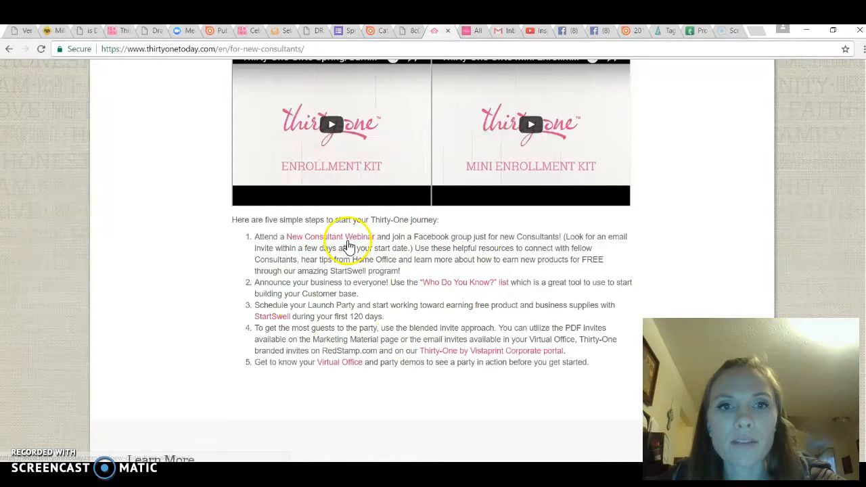
scroll("down", 3)
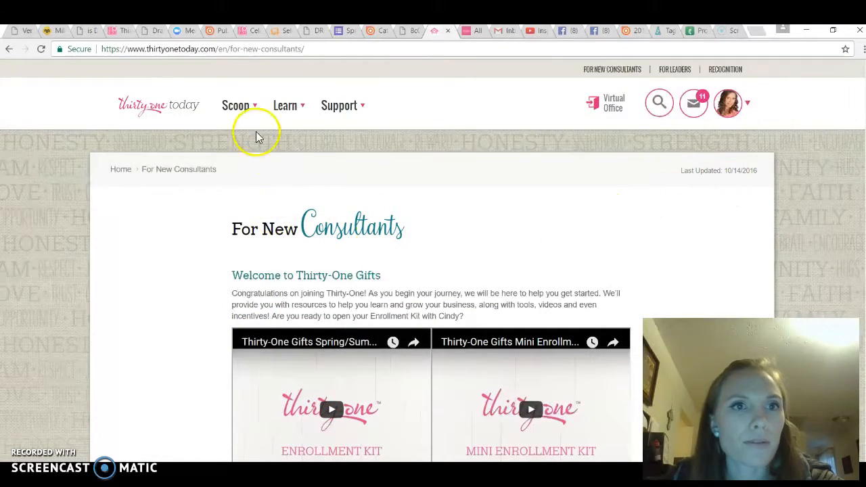
Step: Show the Scoop menu listing Announcements, Calendar, Marketing Material and StartSwell
left_click(236, 106)
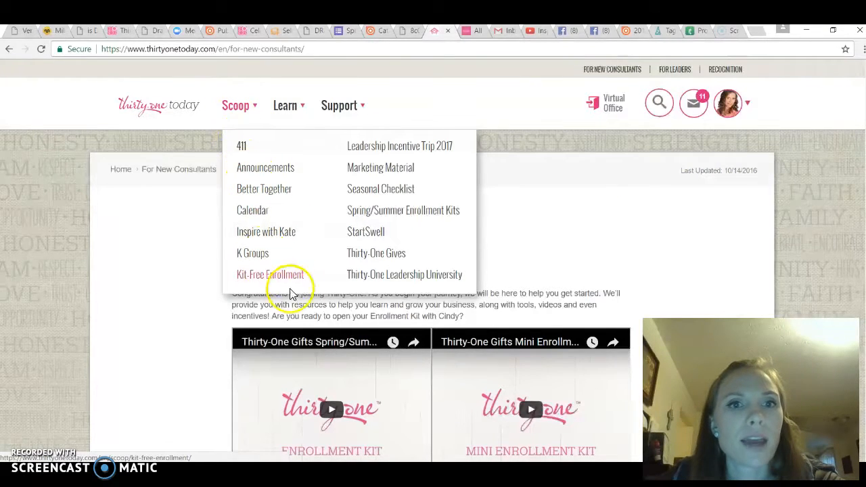
mouse_move(387, 280)
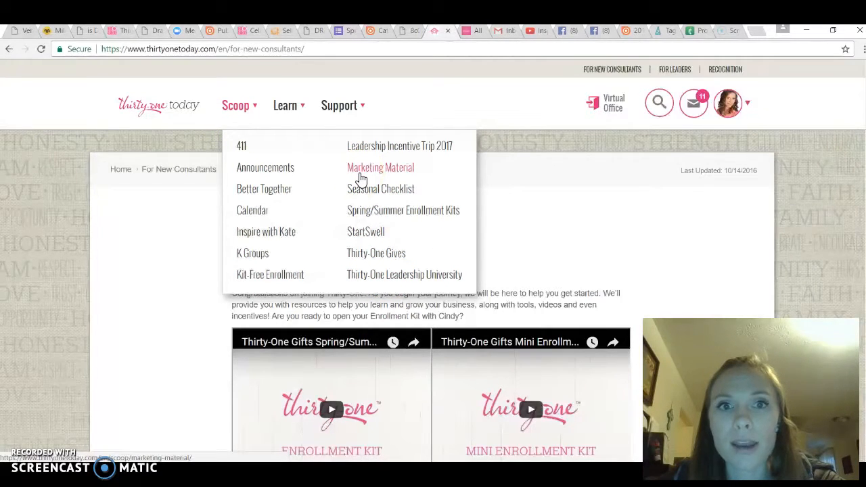
mouse_move(365, 232)
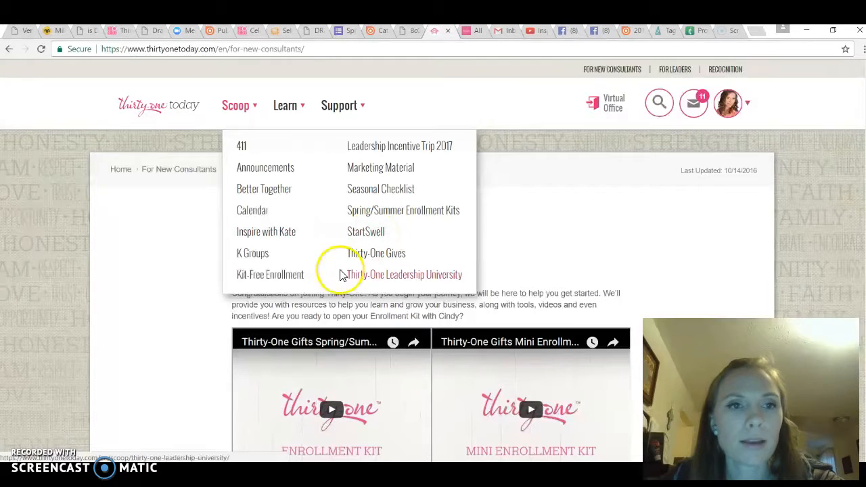
mouse_move(252, 253)
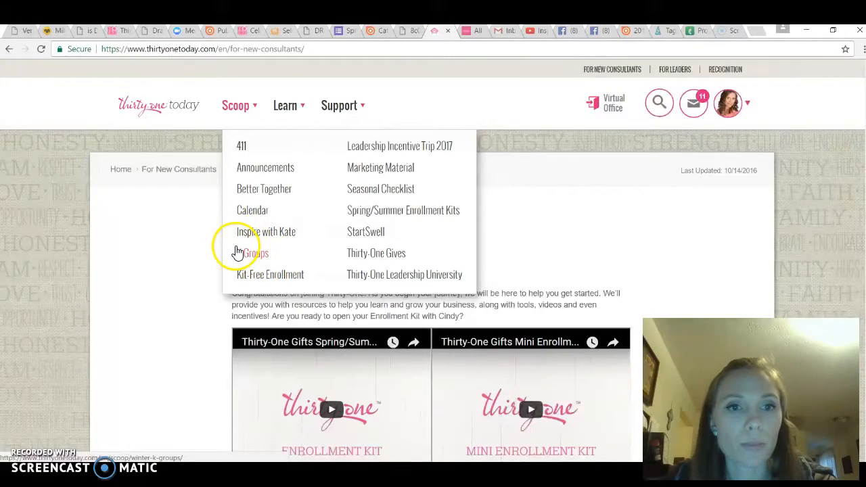
mouse_move(322, 273)
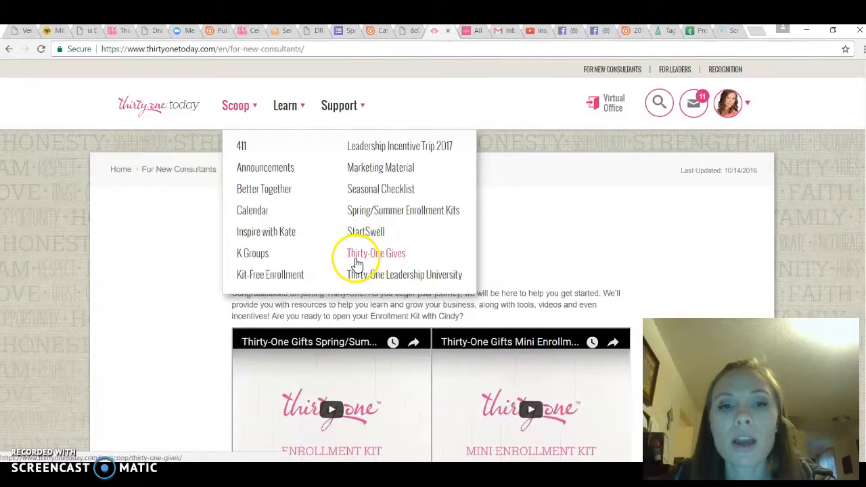
mouse_move(378, 273)
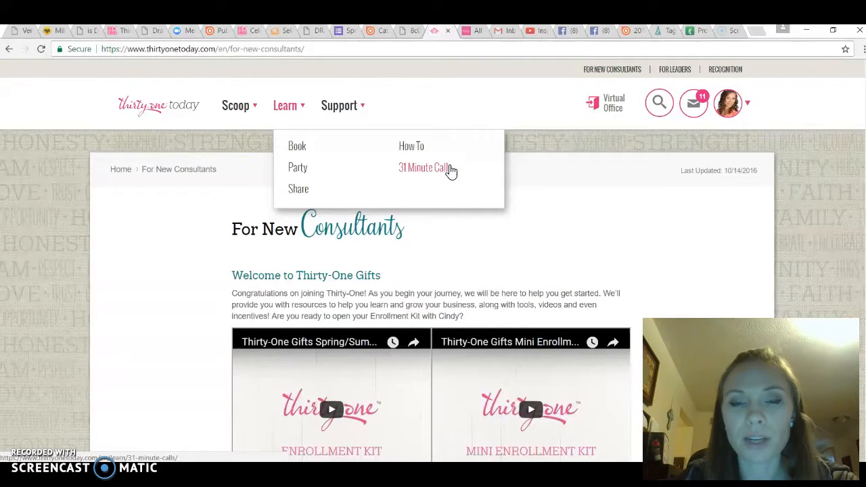
mouse_move(445, 174)
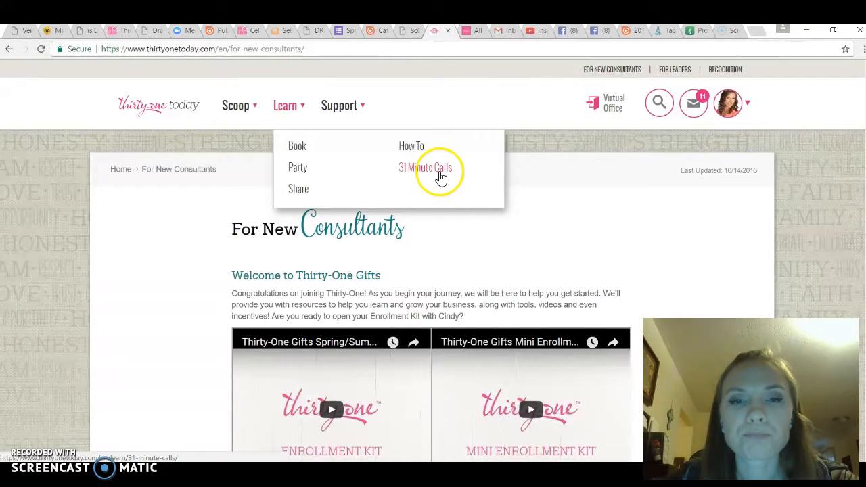
Step: Browse the Book recordings under 31 Minute Call Recordings and return to the 31 Minute Calls page
left_click(425, 168)
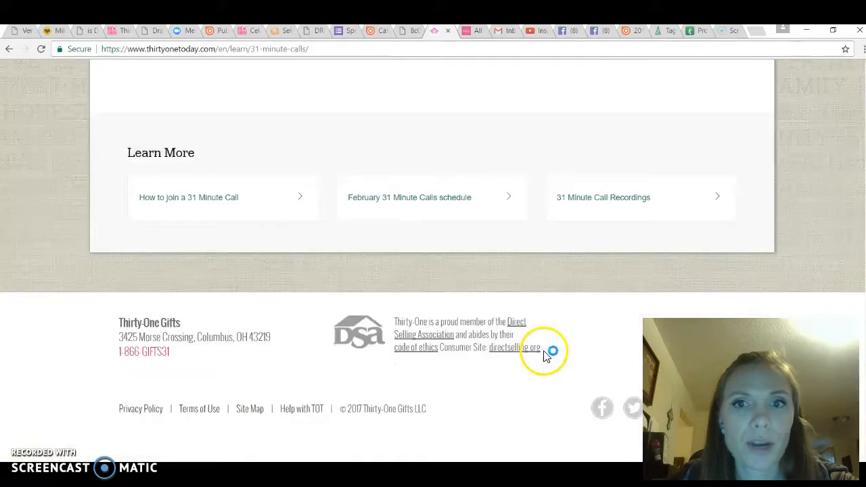
scroll("up", 3)
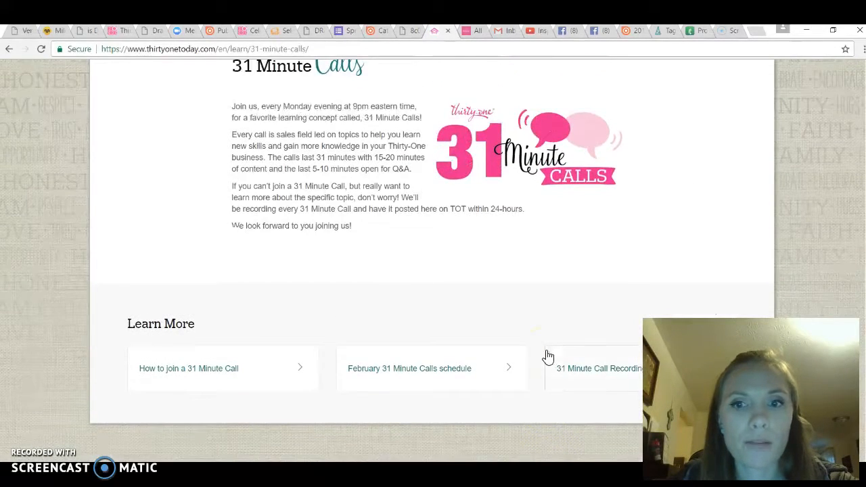
left_click(598, 368)
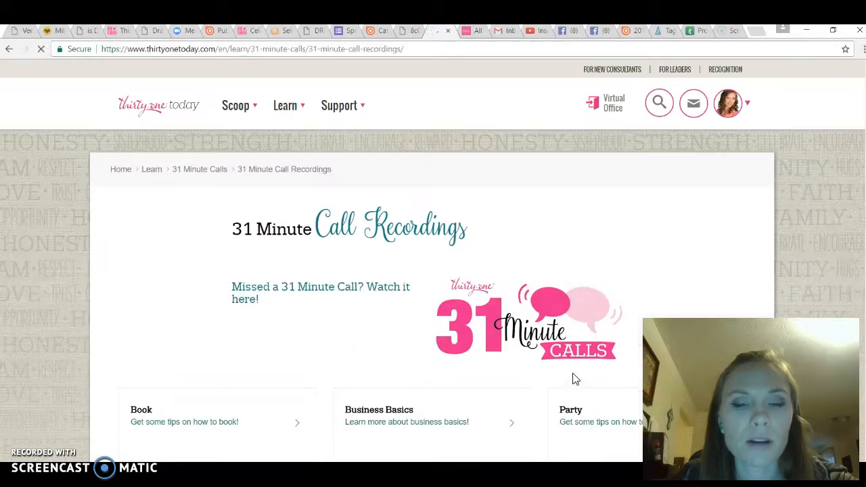
scroll("down", 3)
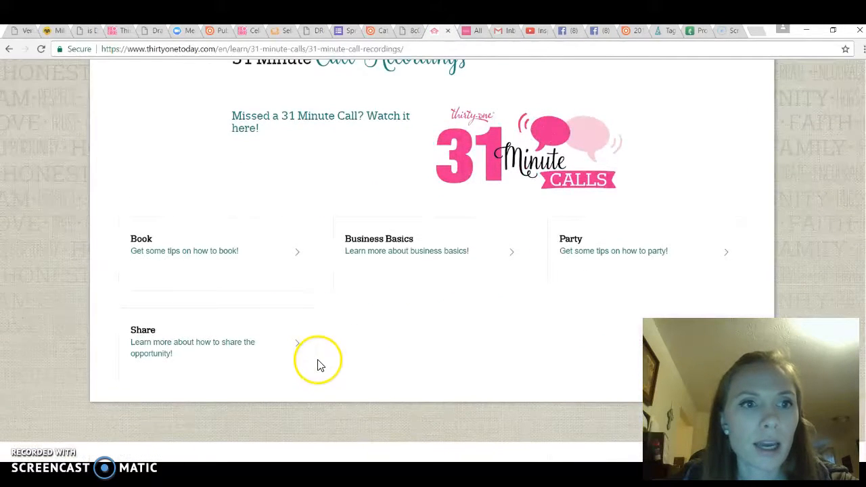
mouse_move(219, 276)
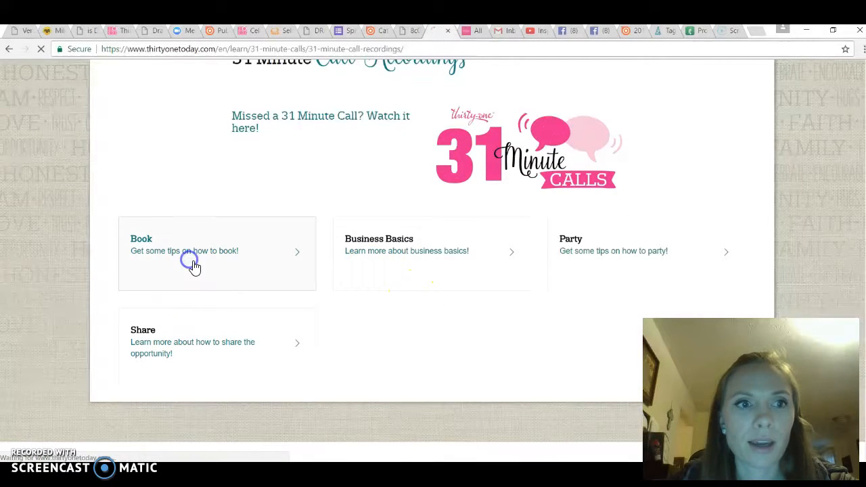
left_click(184, 250)
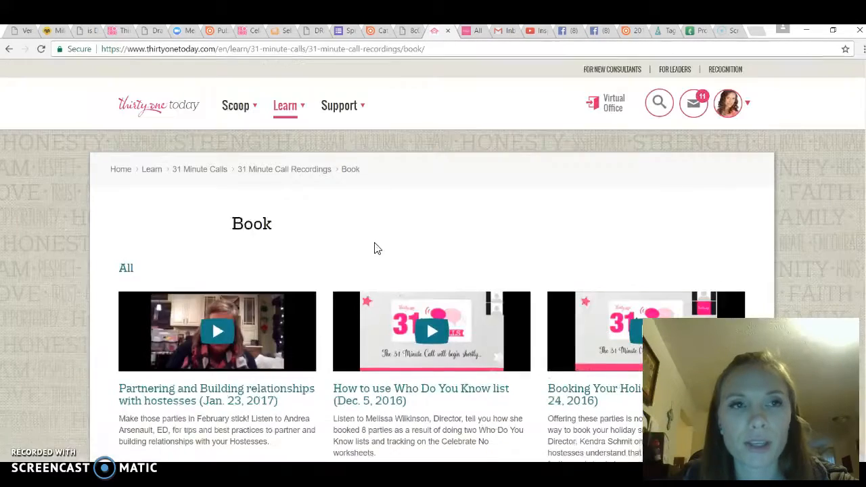
left_click(201, 169)
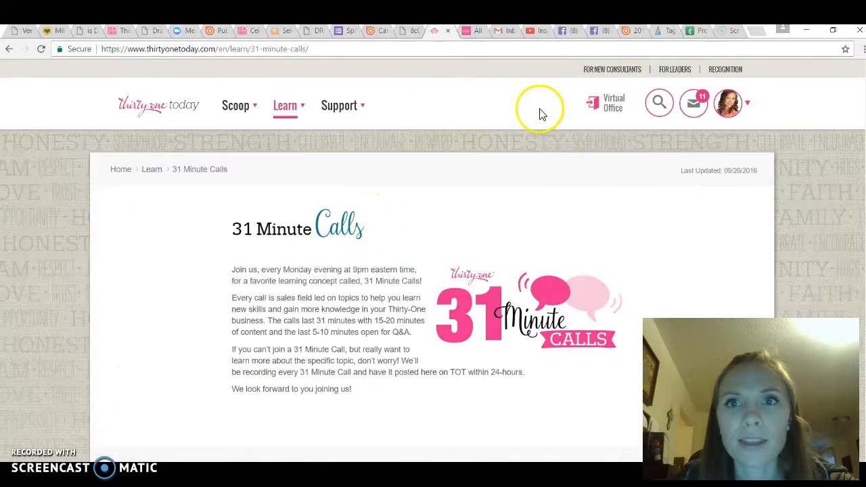
Step: Show the Support menu with Business Supplies, Career Path, Policies & Forms and Reports
left_click(338, 106)
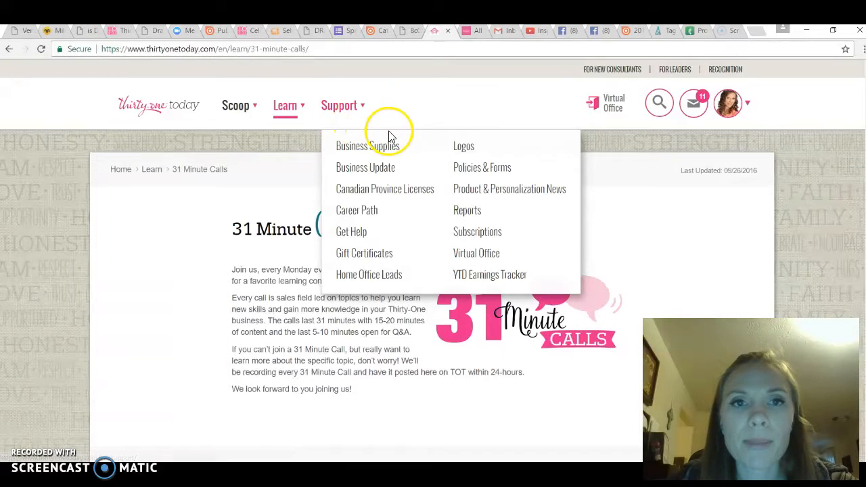
mouse_move(366, 167)
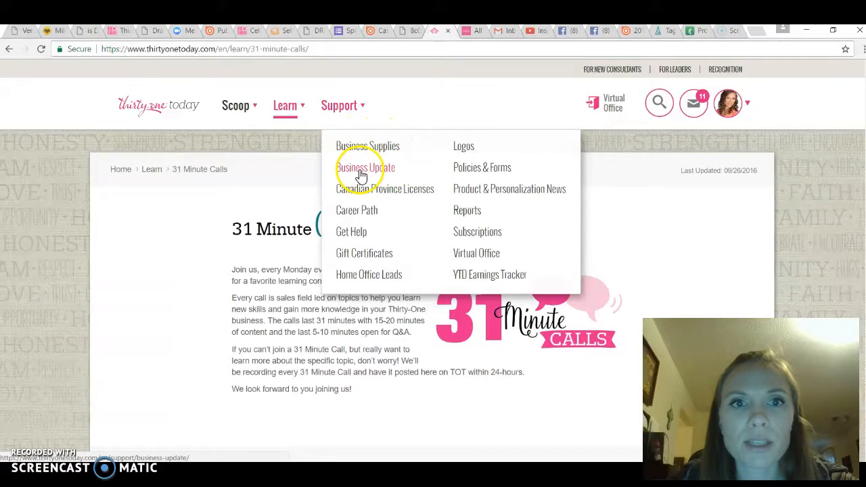
mouse_move(370, 223)
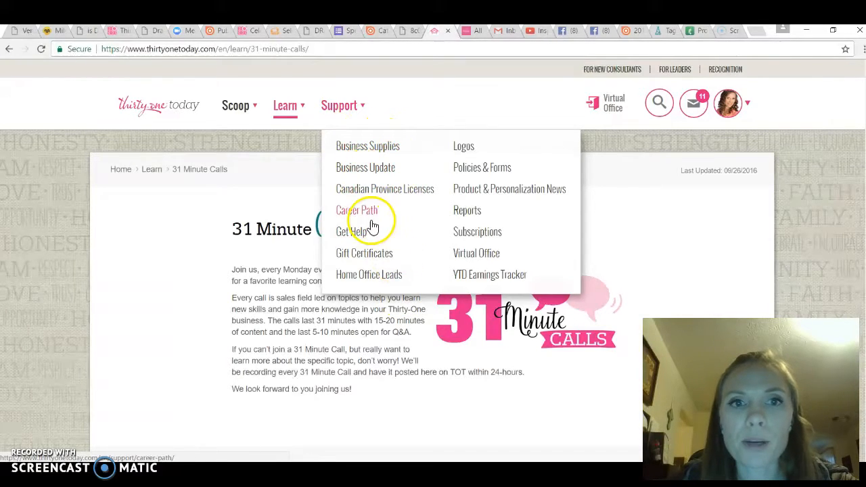
mouse_move(357, 211)
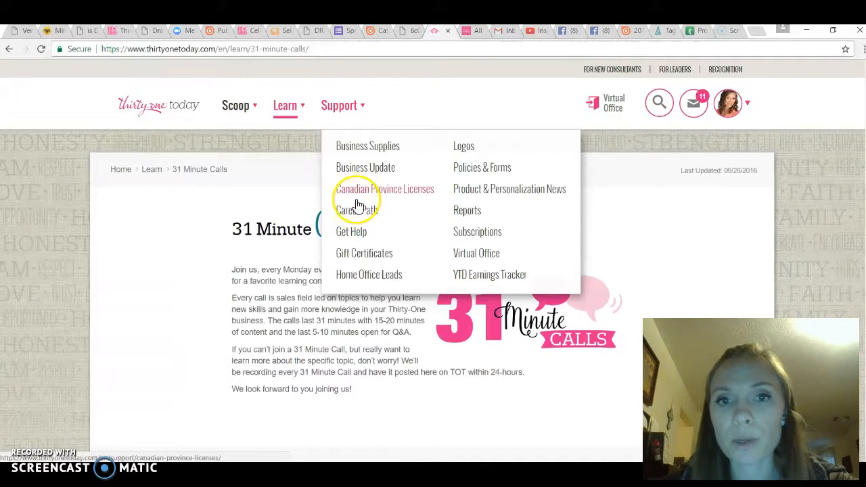
mouse_move(466, 209)
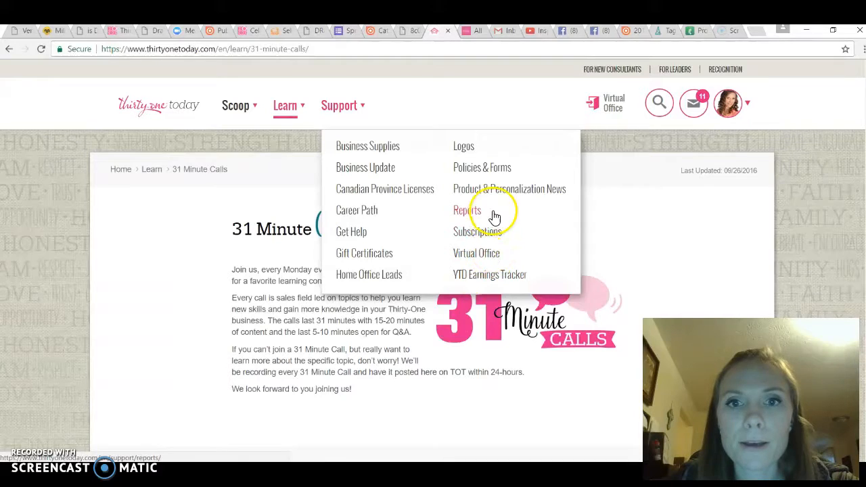
mouse_move(476, 231)
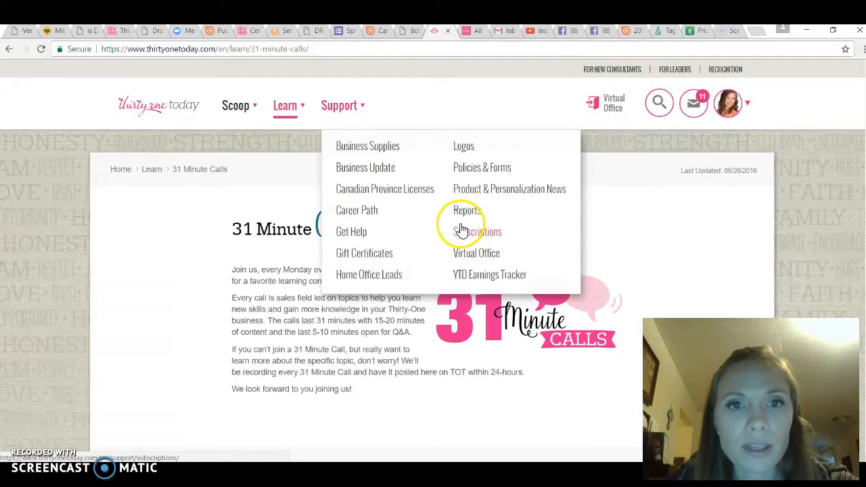
mouse_move(365, 167)
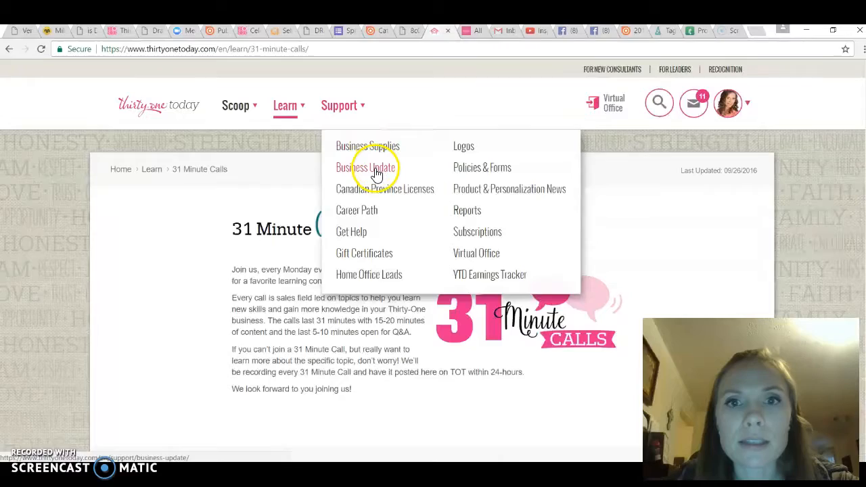
Step: Read through the Business Update page on backorders, discontinued items and shipping standards
left_click(368, 167)
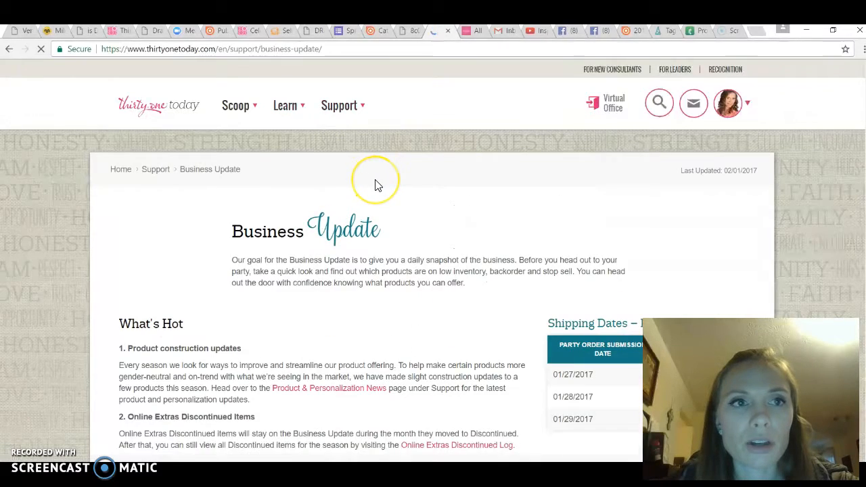
scroll("down", 3)
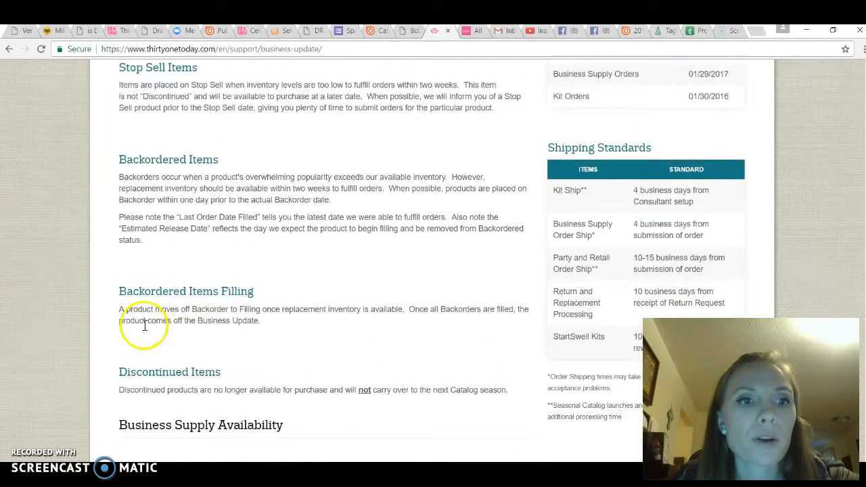
scroll("down", 3)
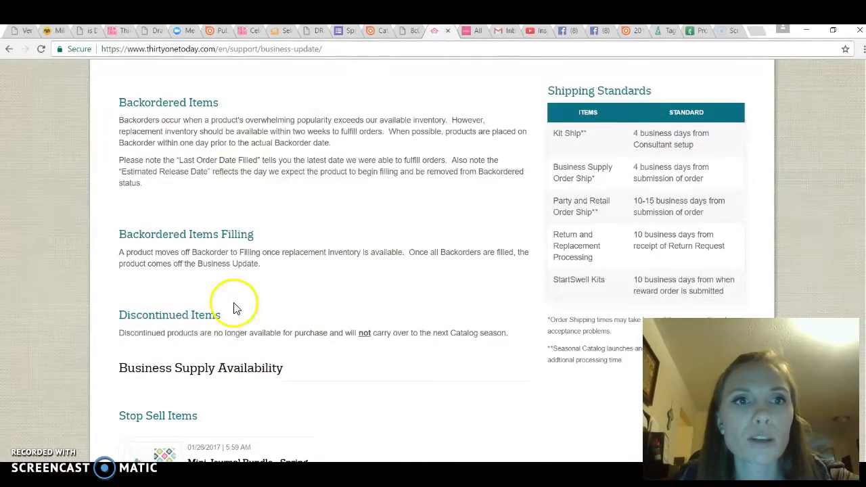
scroll("up", 3)
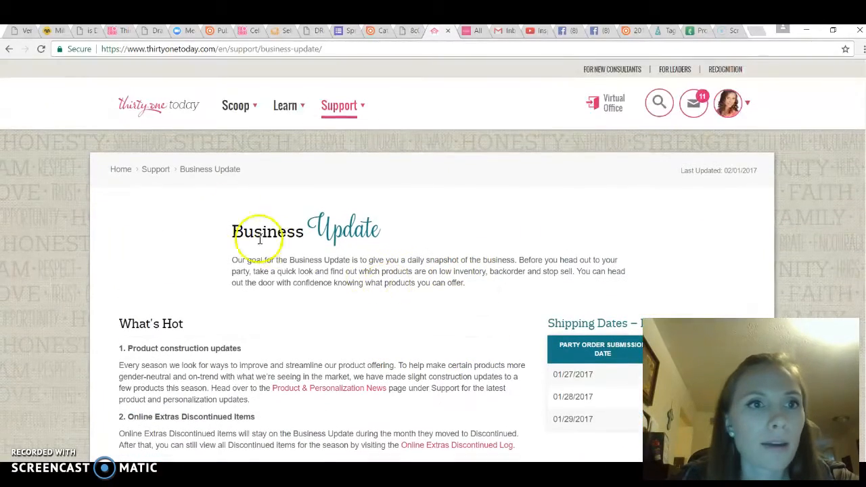
Step: Launch the Virtual Office consultant back office from the header
left_click(339, 106)
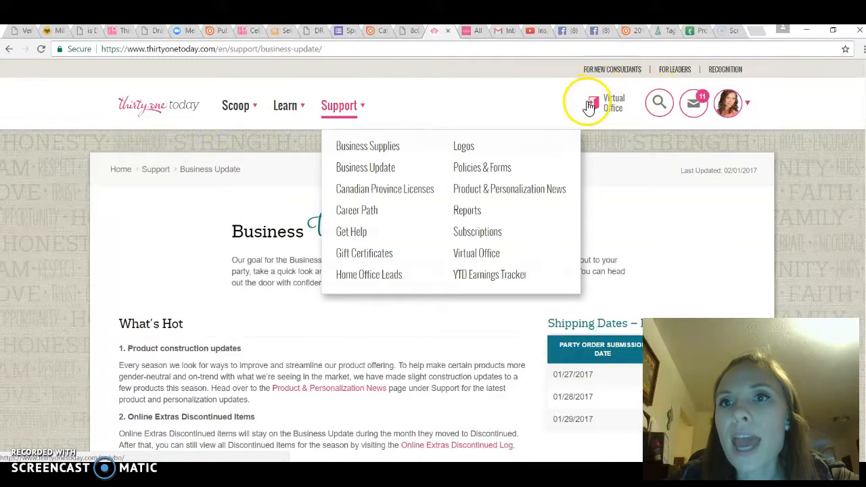
left_click(587, 103)
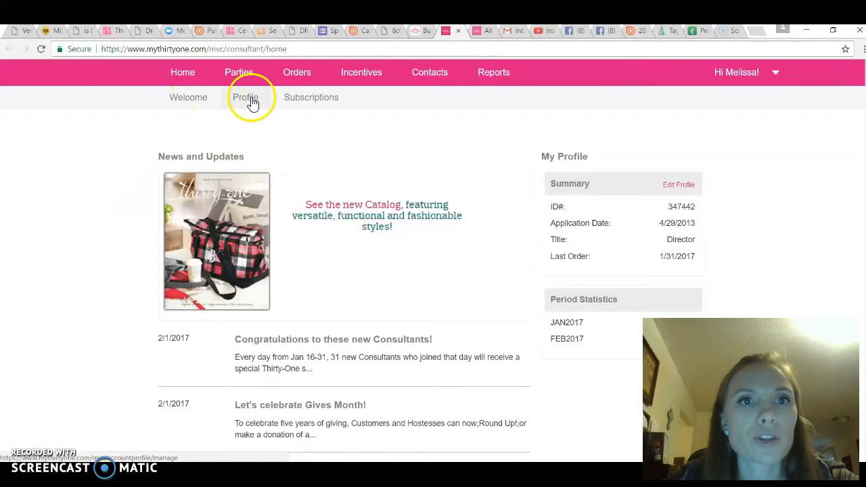
Step: Review My Website Information and site URLs in the profile, then go to Open Parties
left_click(244, 97)
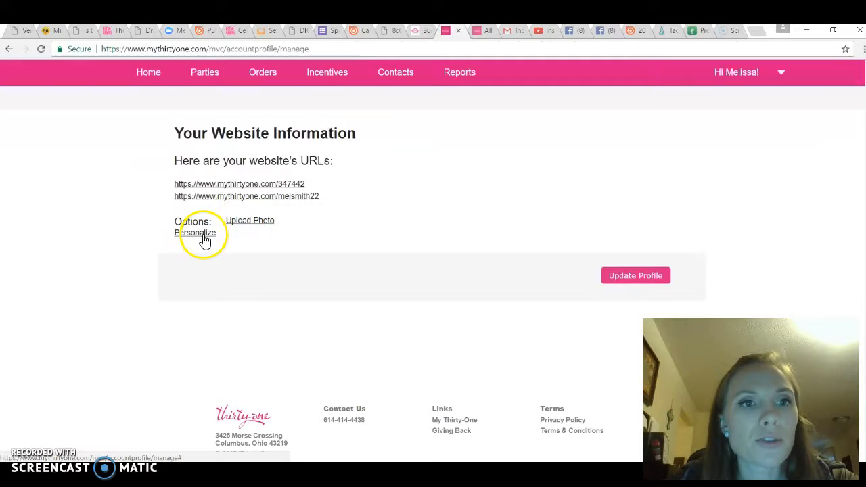
left_click(195, 232)
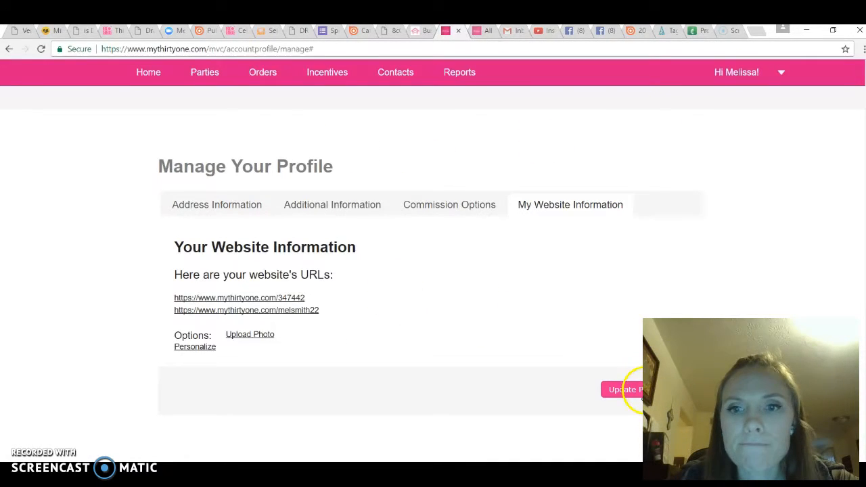
left_click(204, 73)
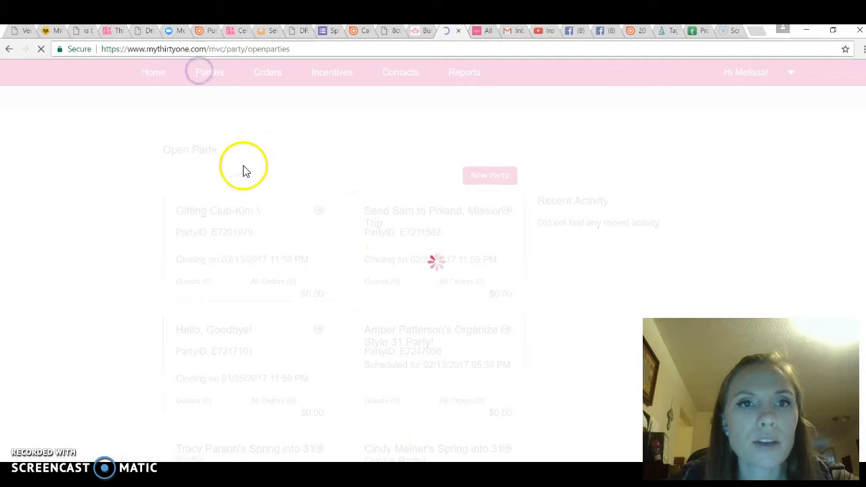
Step: Start a new Catalog party named 'Melissa's spring party' with hostess Melissa picked from contacts
left_click(203, 73)
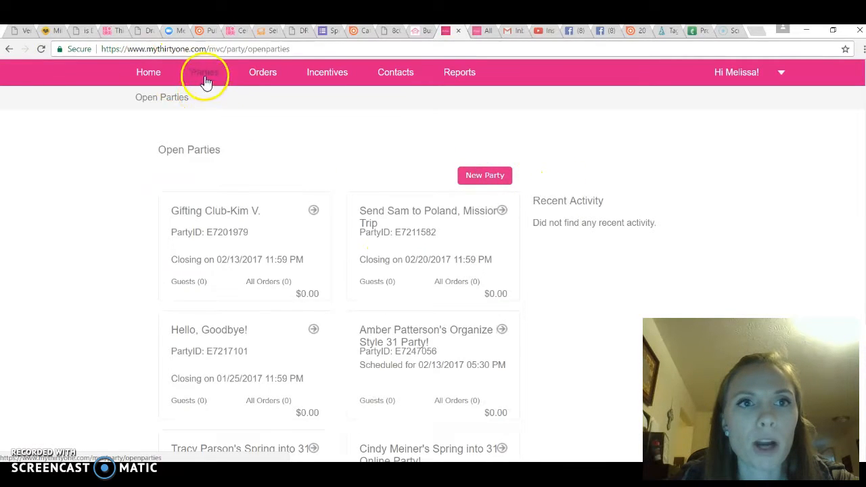
left_click(484, 175)
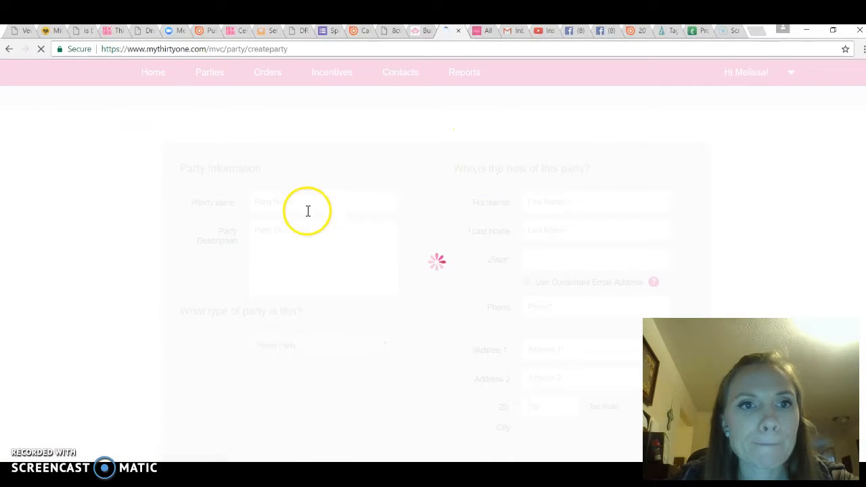
type("Melissa's spring p")
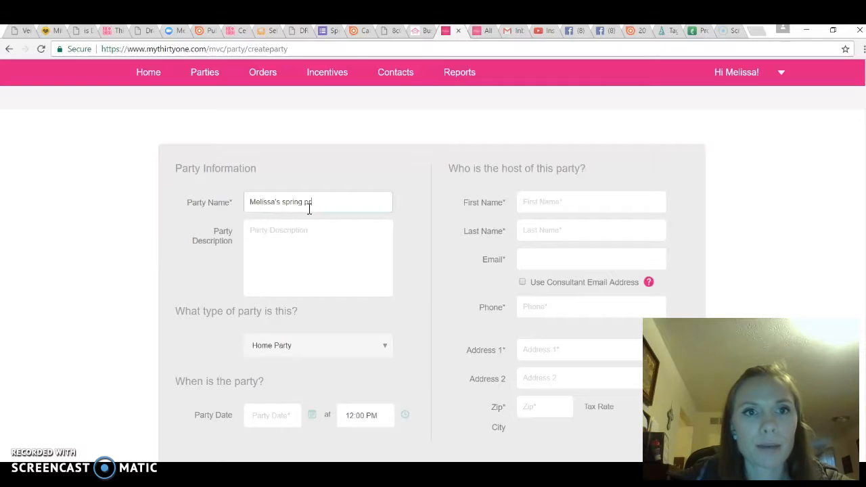
type("arty")
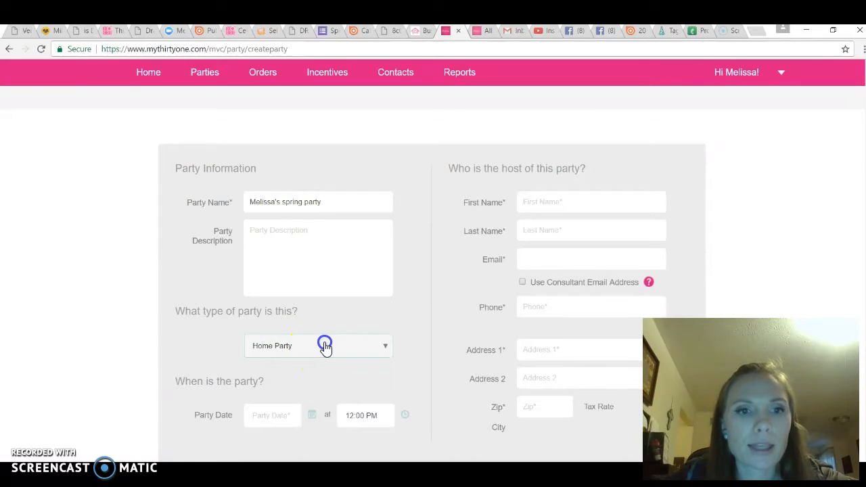
left_click(317, 347)
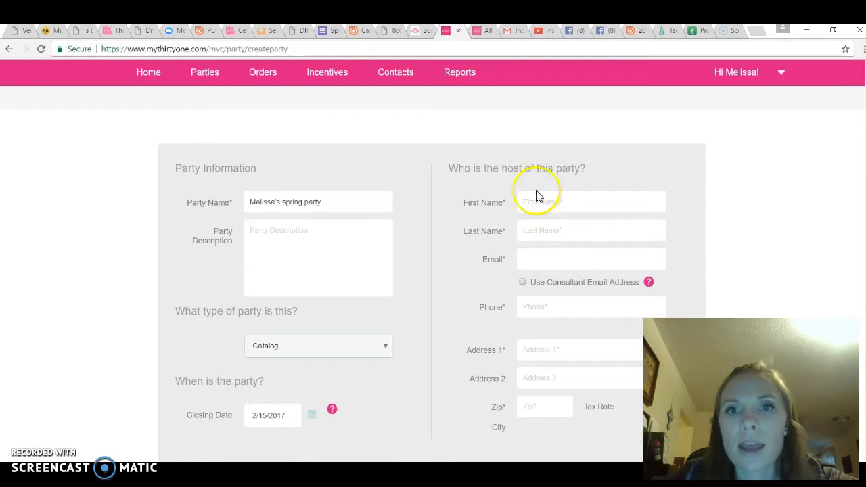
type("Meli")
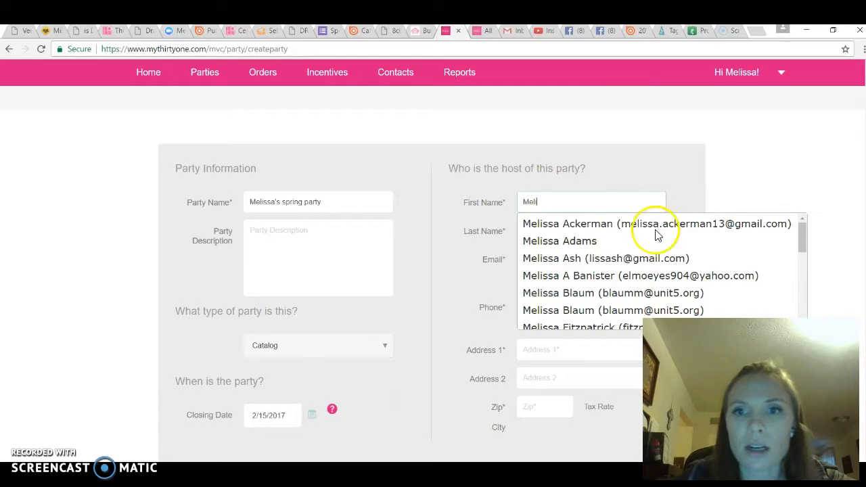
scroll("down", 3)
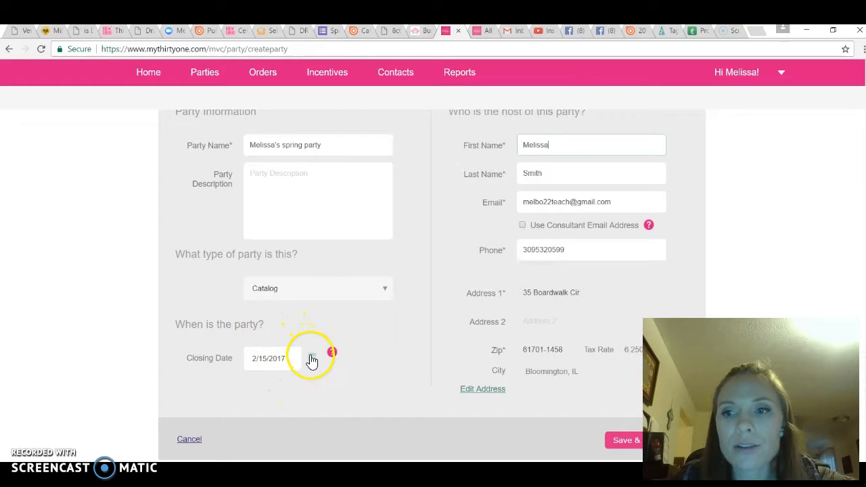
Step: Set the party closing date to 2/17/2017 and save the new party
left_click(308, 357)
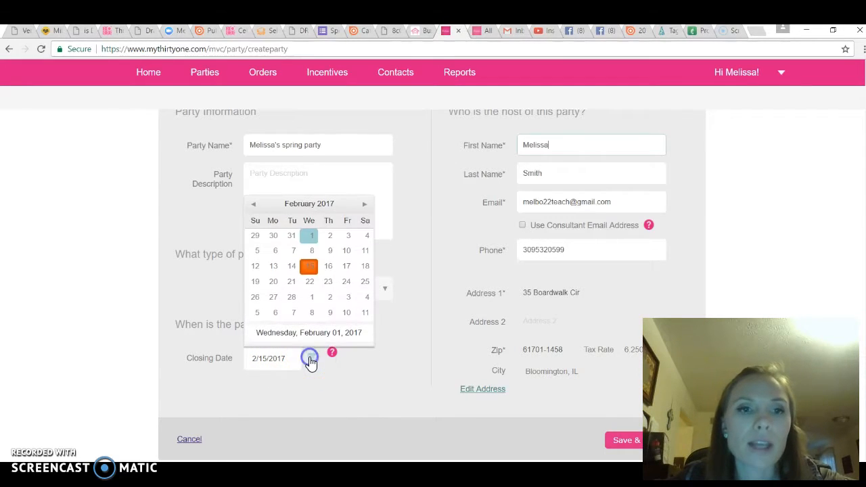
left_click(346, 265)
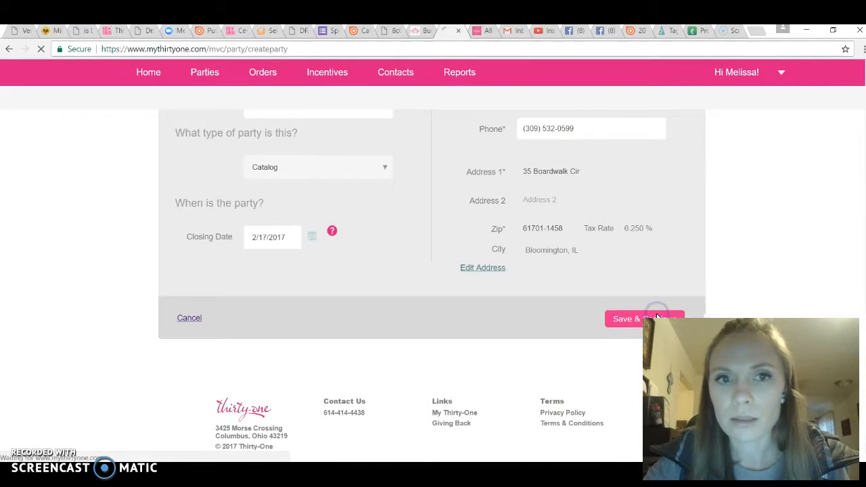
left_click(641, 320)
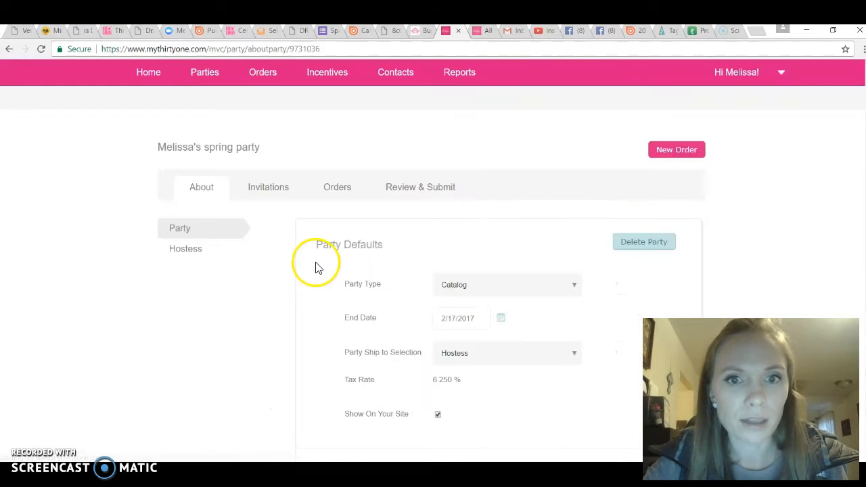
Step: Send the hostess her Hostess Portal login details and move to the Invitations page
left_click(186, 248)
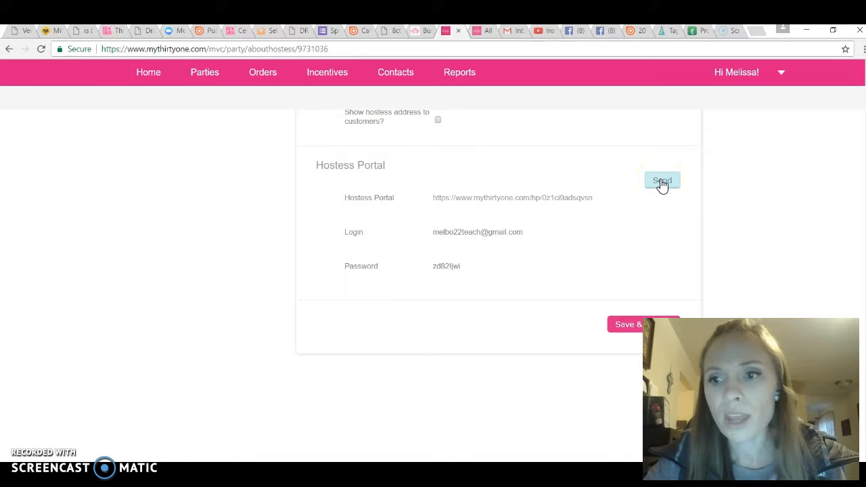
left_click(662, 181)
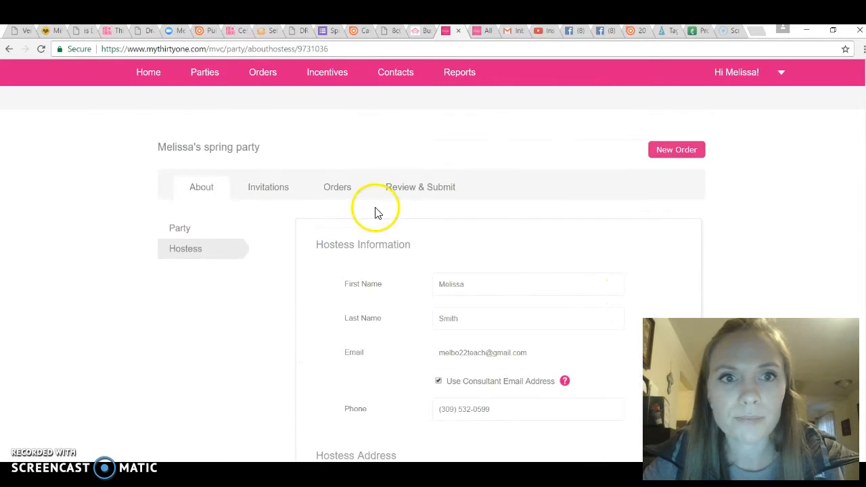
left_click(267, 187)
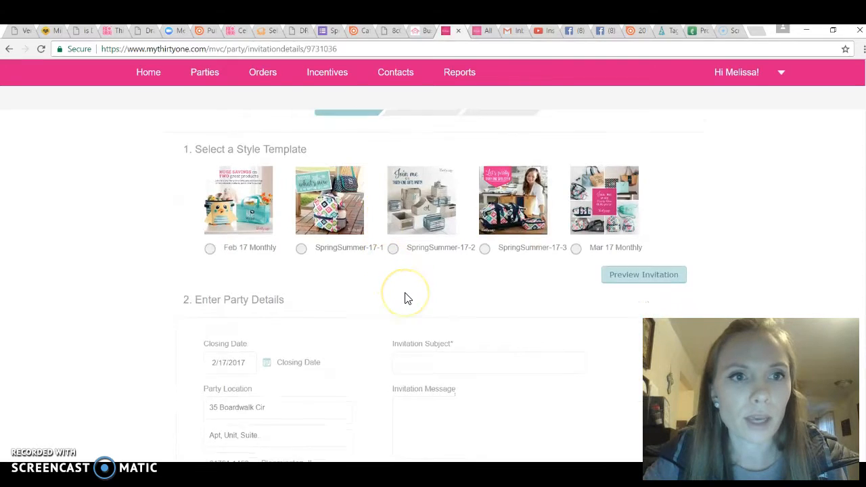
Step: Choose the SpringSummer-17-2 template and enter the subject 'Melissa's Spring Party'
scroll("down", 3)
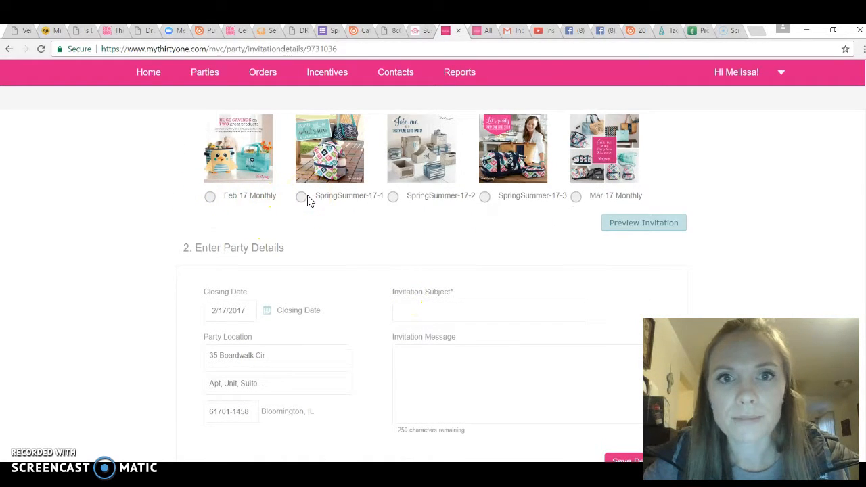
left_click(392, 196)
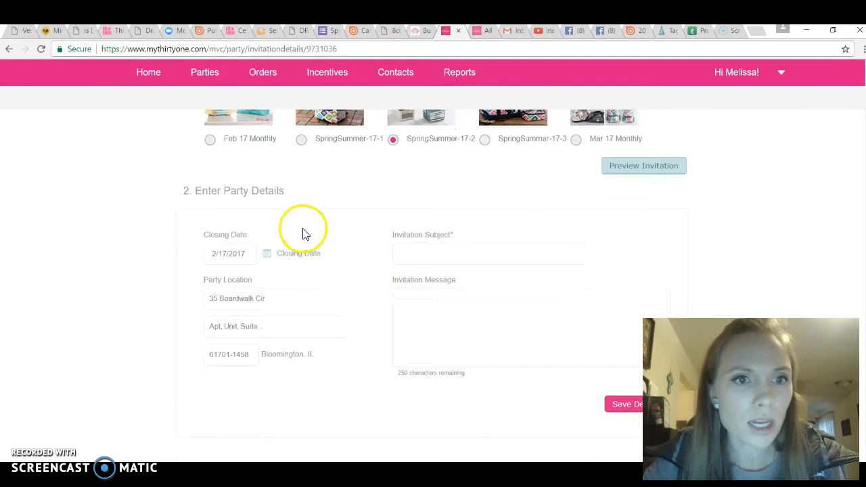
left_click(487, 253)
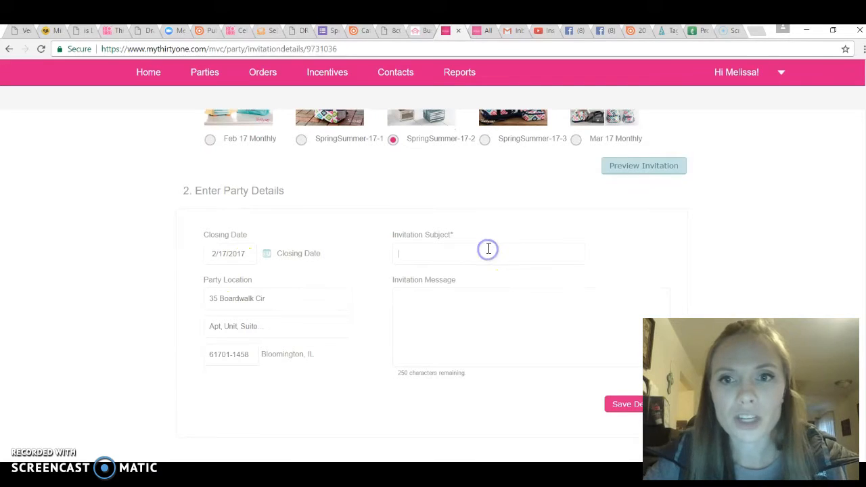
type("C")
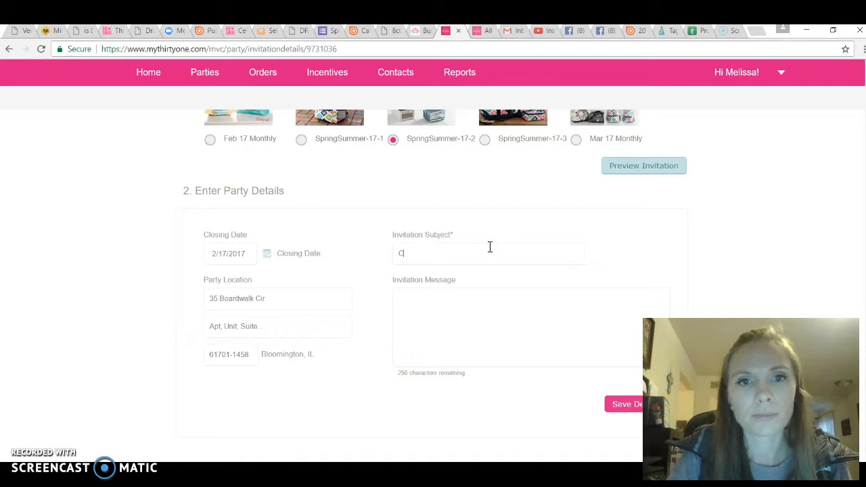
key("Backspace")
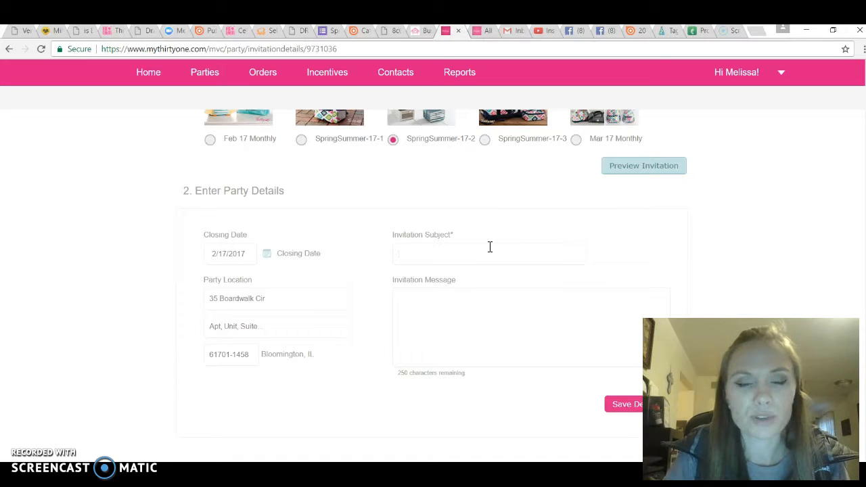
type("Melissa's Spring Party")
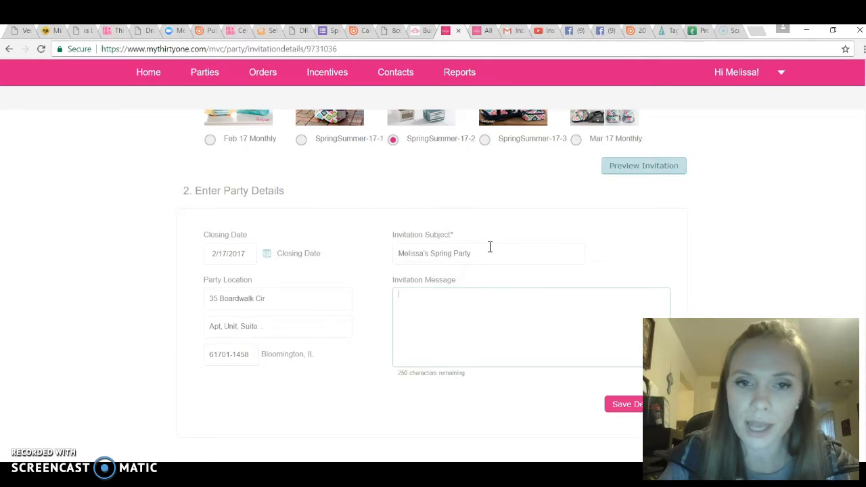
Step: Save the invitation details and continue to building the guest list
scroll("down", 3)
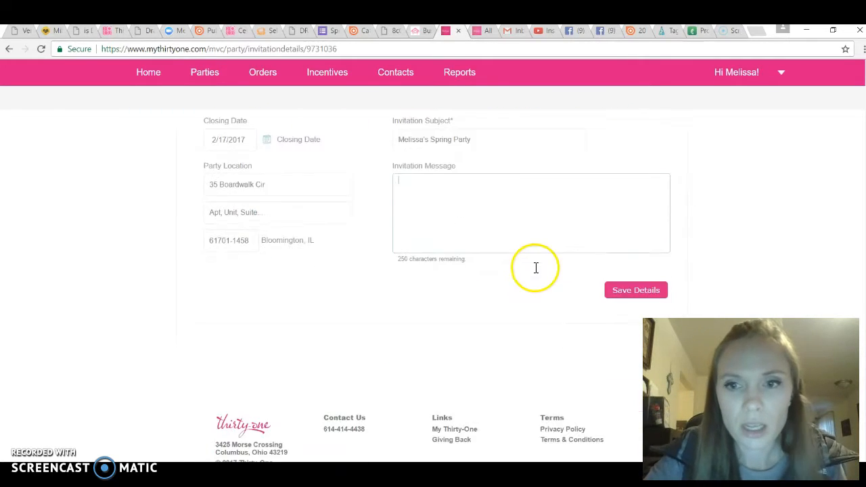
left_click(636, 289)
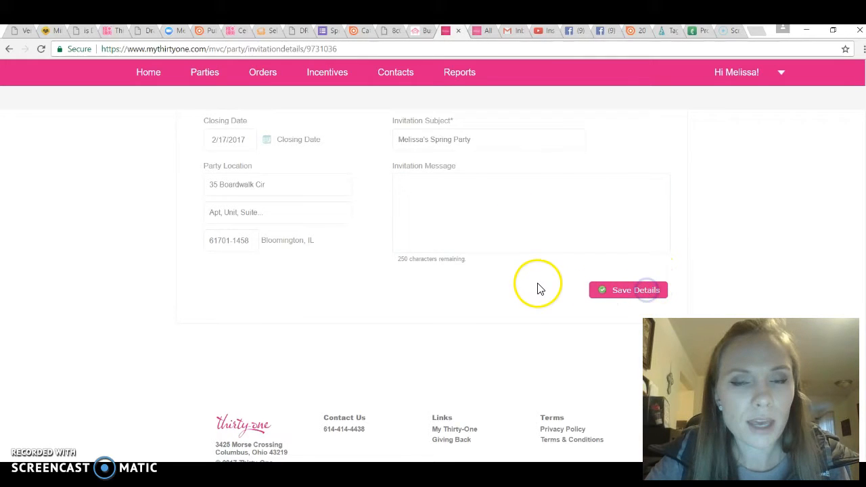
left_click(634, 289)
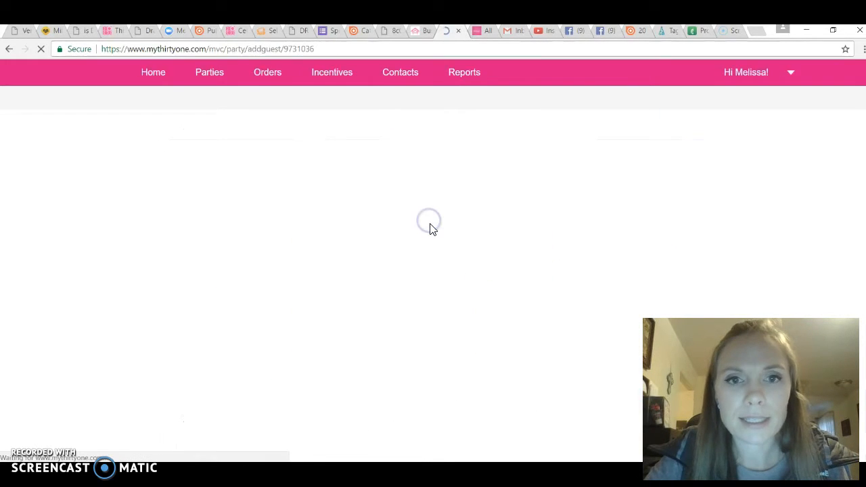
Step: Go to the Guest List step, start Add Guest and cancel, leaving the list empty
left_click(425, 221)
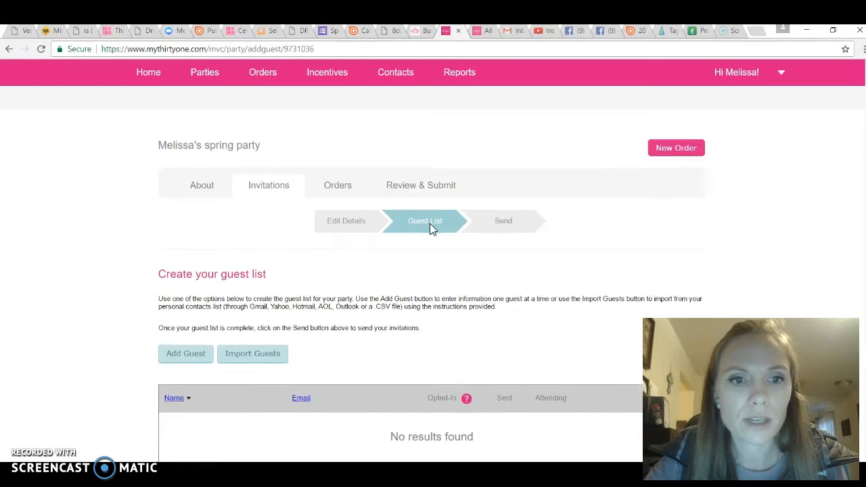
left_click(185, 353)
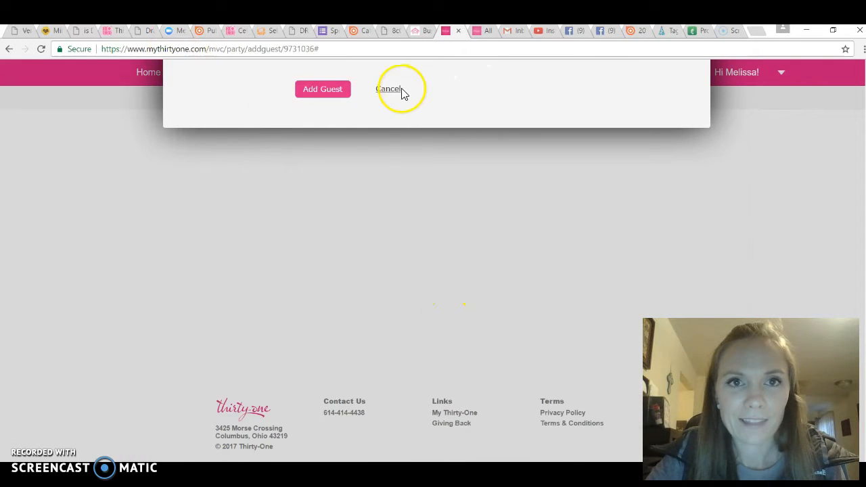
left_click(389, 89)
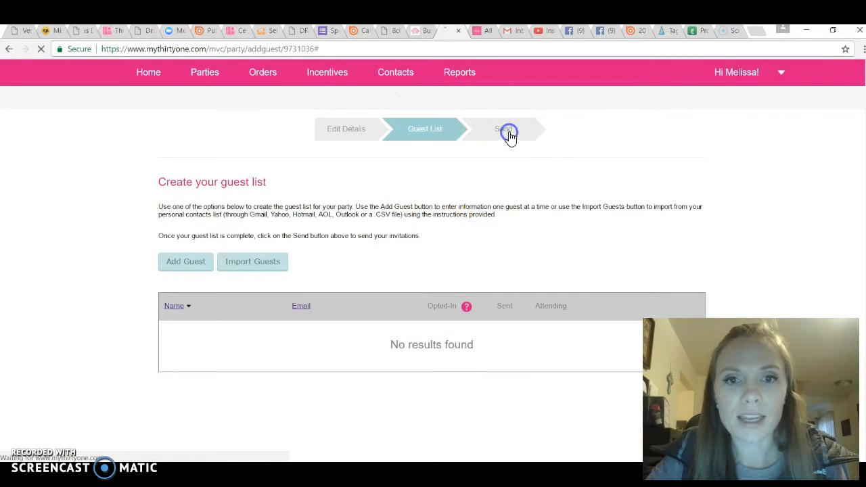
Step: Move to the Send step and review the invitation email preview
left_click(507, 130)
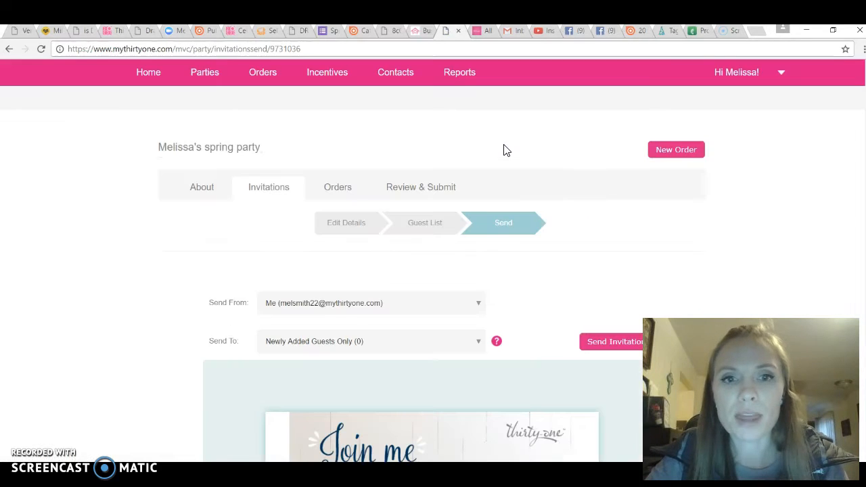
scroll("down", 3)
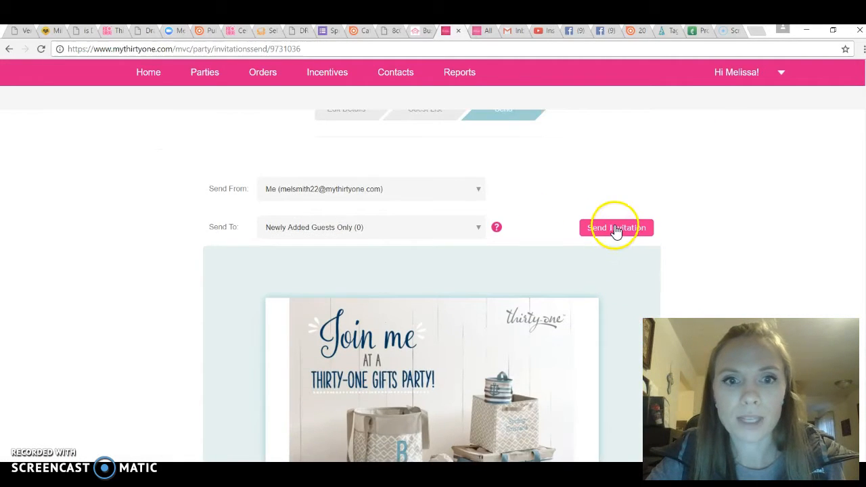
scroll("down", 3)
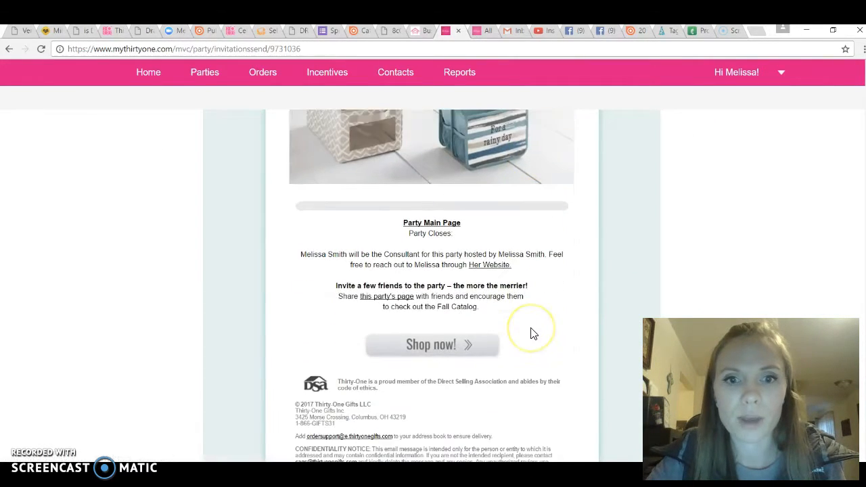
mouse_move(527, 324)
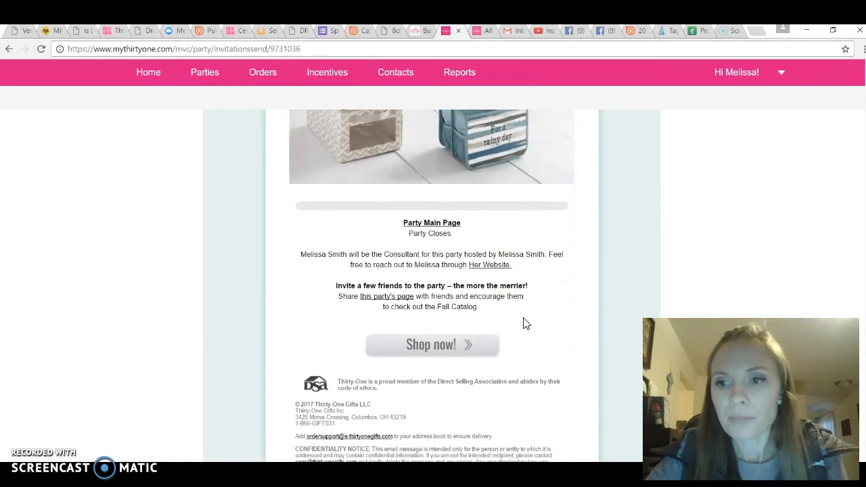
mouse_move(439, 346)
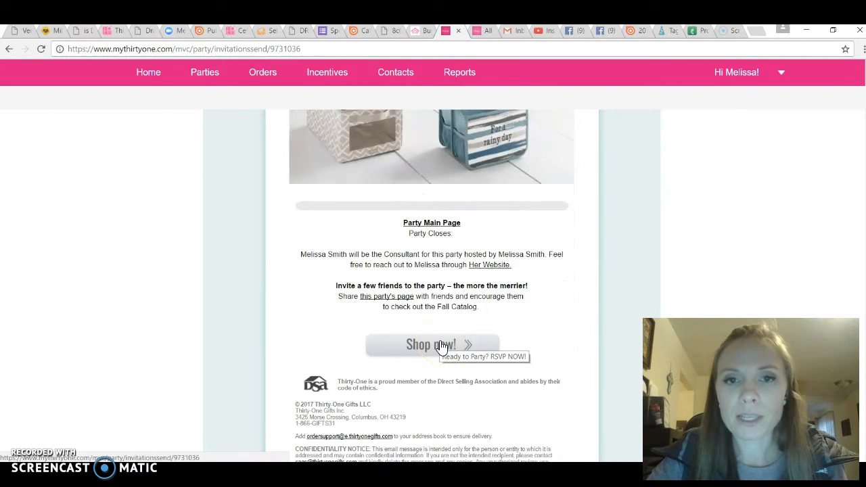
left_click(433, 340)
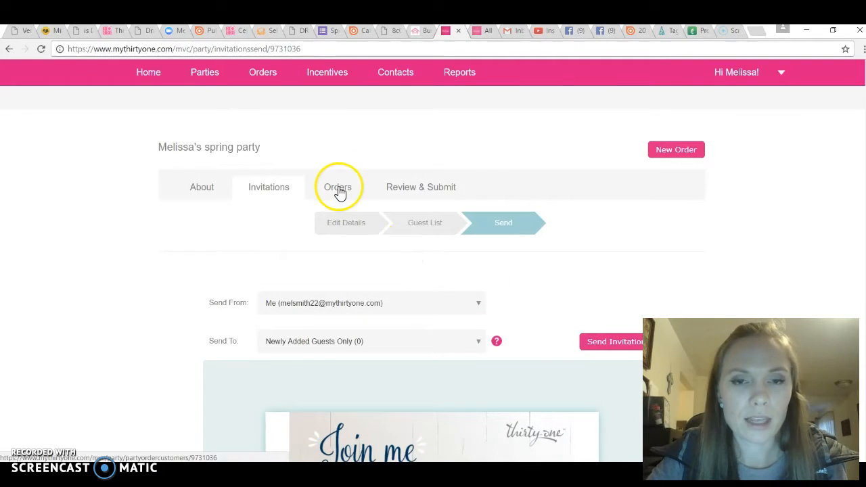
Step: Review the party's Orders, Hostess rewards and Review & Submit summary with no orders yet
left_click(337, 186)
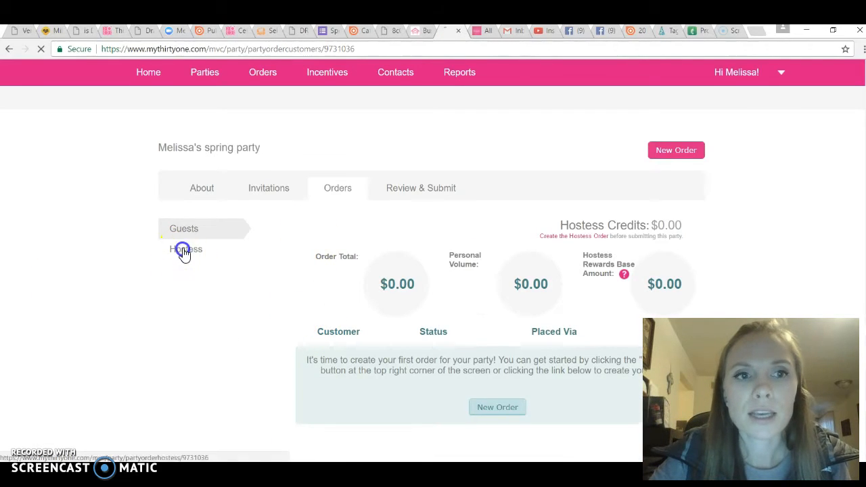
left_click(185, 249)
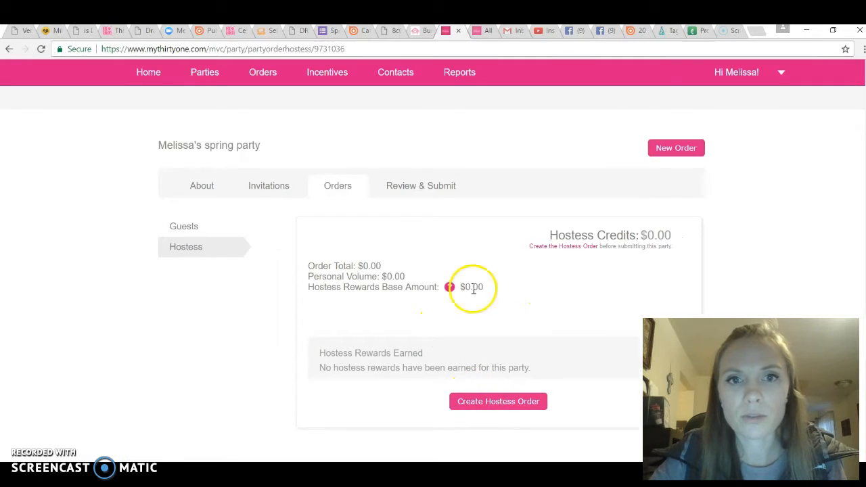
left_click(419, 185)
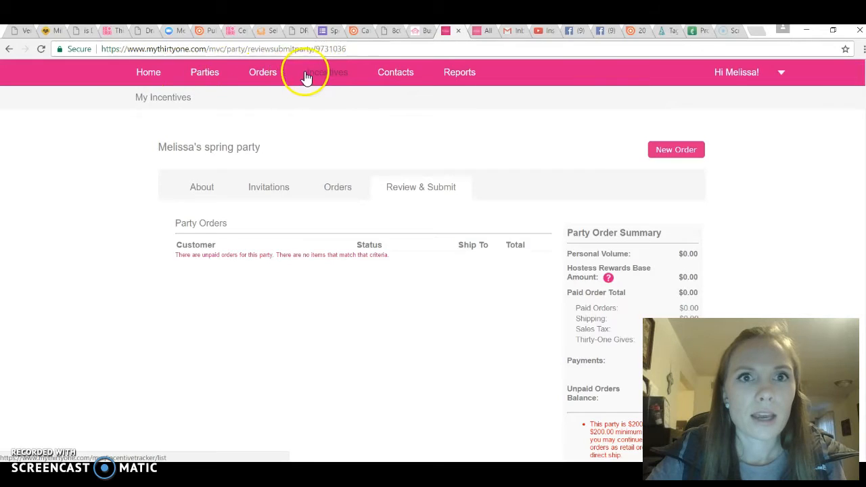
Step: Visit the consultant Incentives page, then return to the back-office Home
left_click(331, 73)
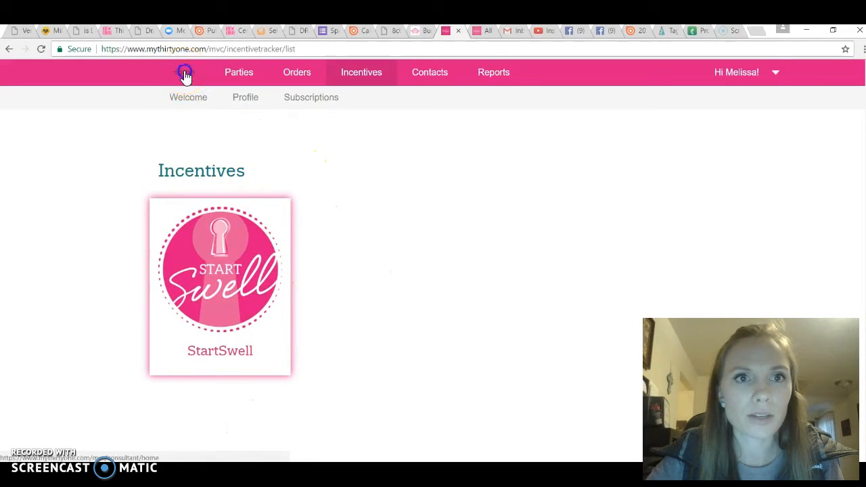
left_click(184, 73)
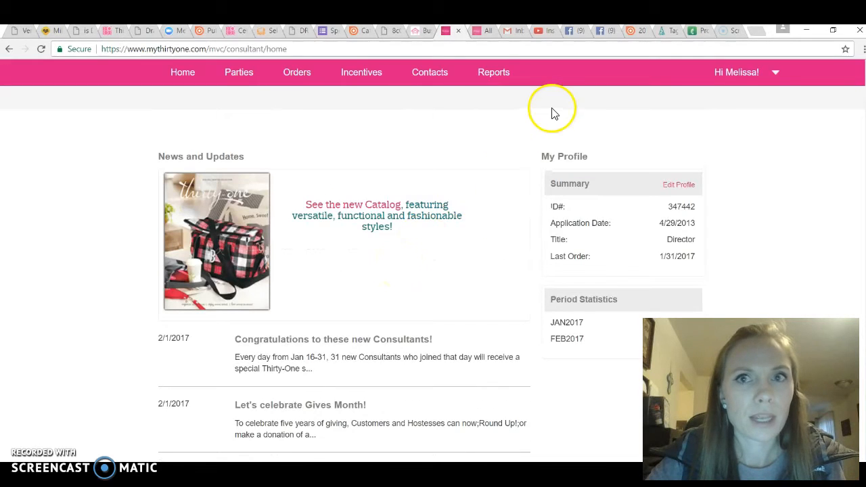
mouse_move(454, 369)
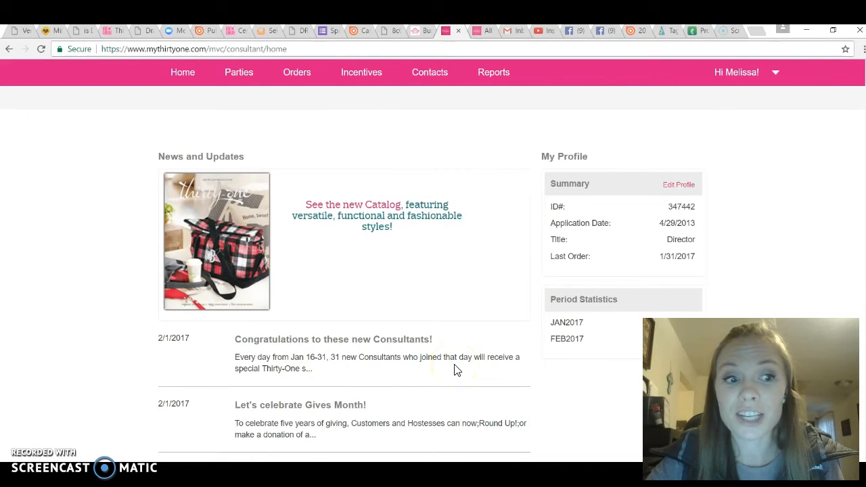